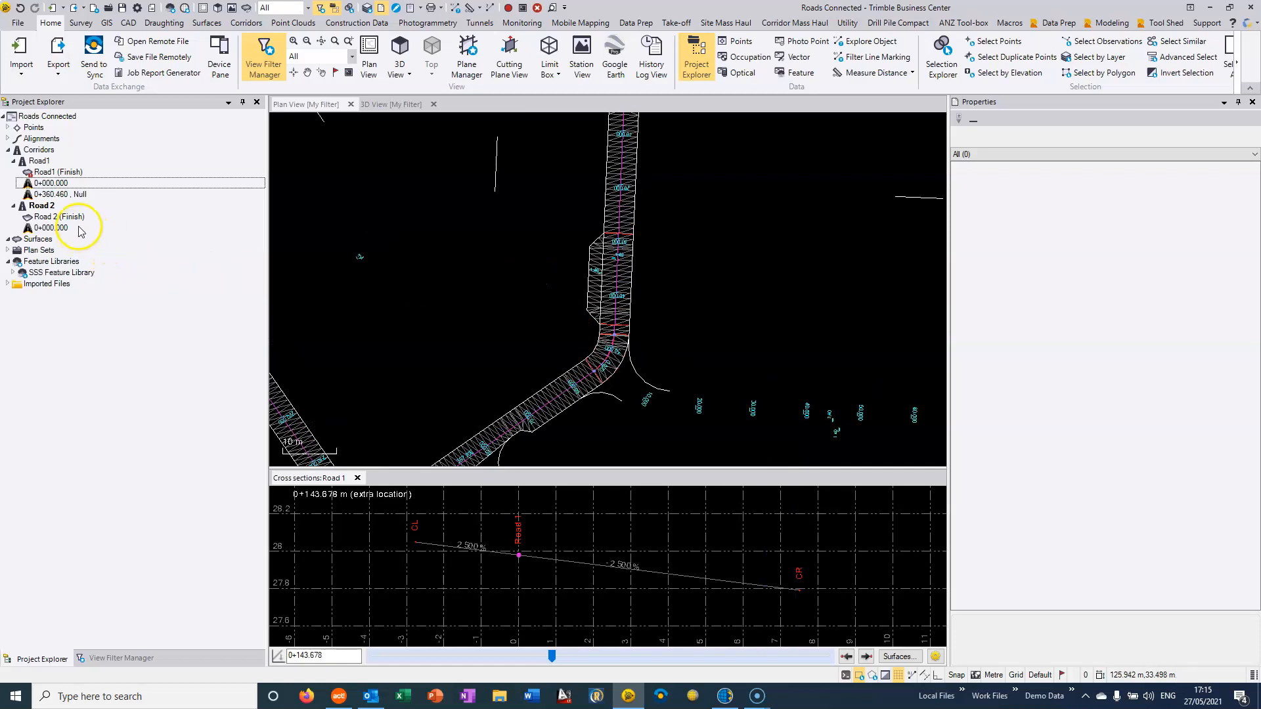
Step: Show Road1's template at 0+000.000 in Properties and locate it in the plan view
left_click(51, 183)
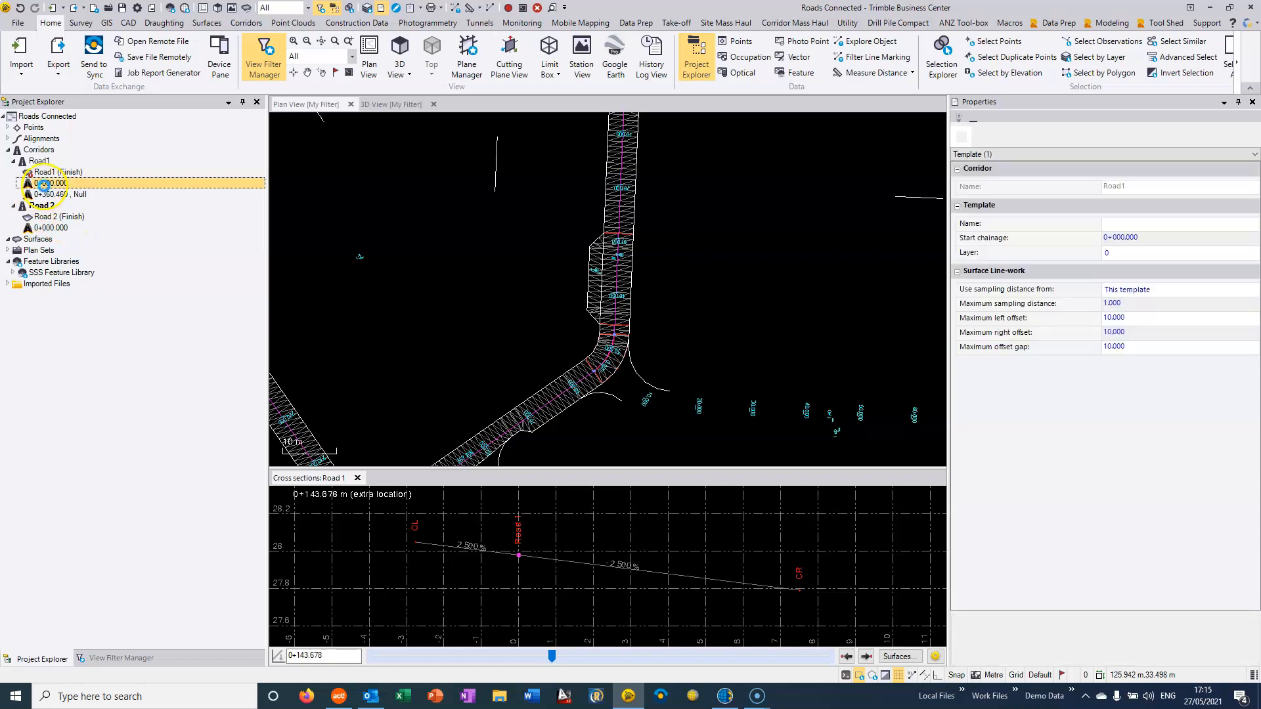
left_click(51, 183)
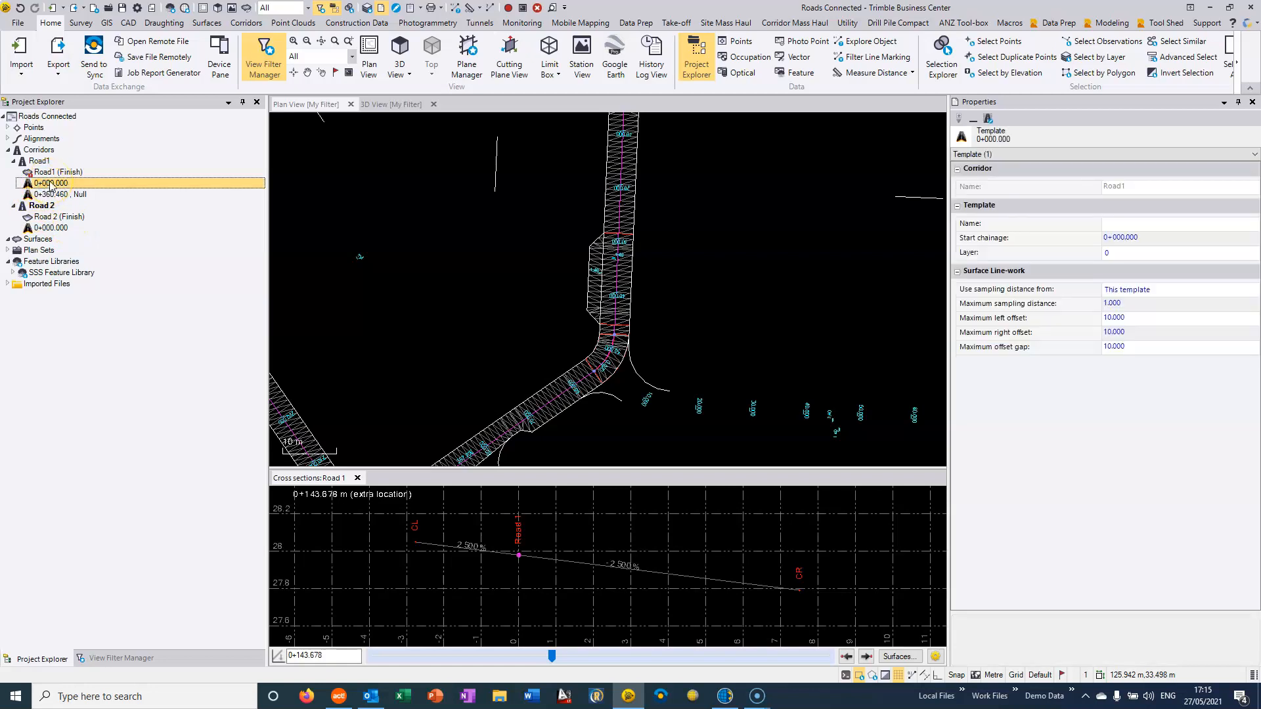
left_click(503, 210)
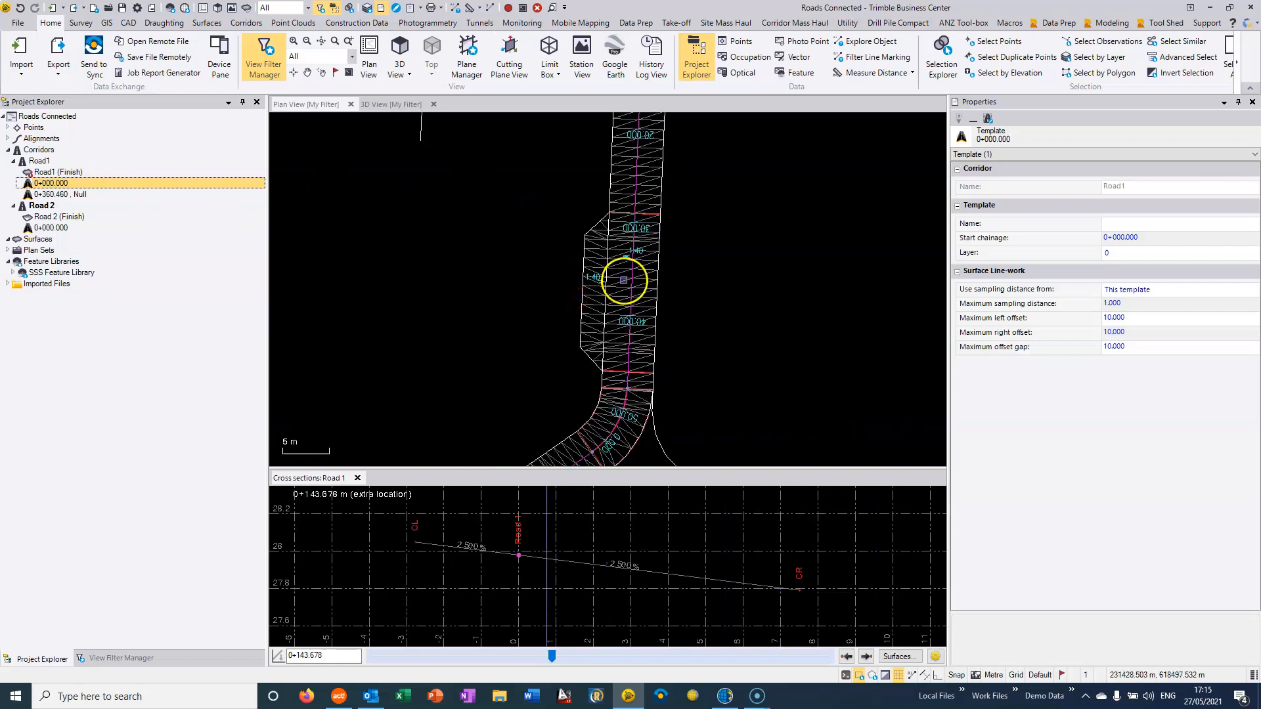
mouse_move(193, 267)
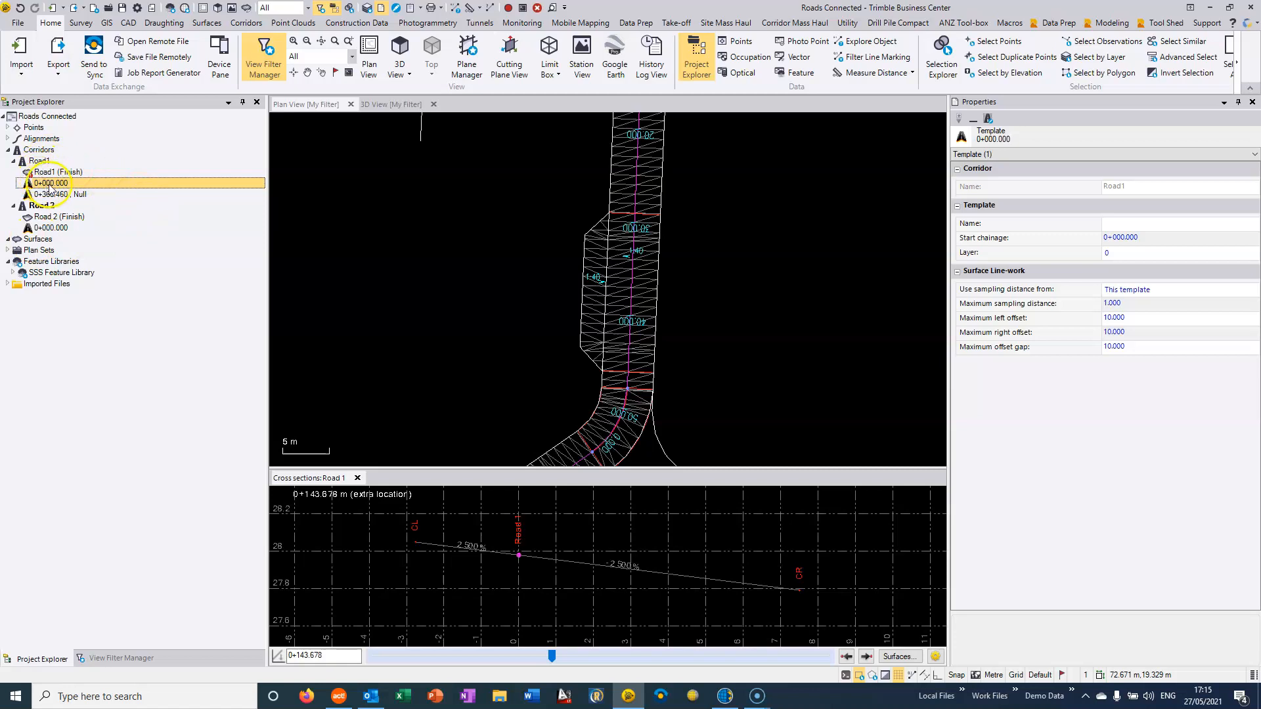
Step: Set the surface line-work maximum sampling distance to 10
left_click(1125, 303)
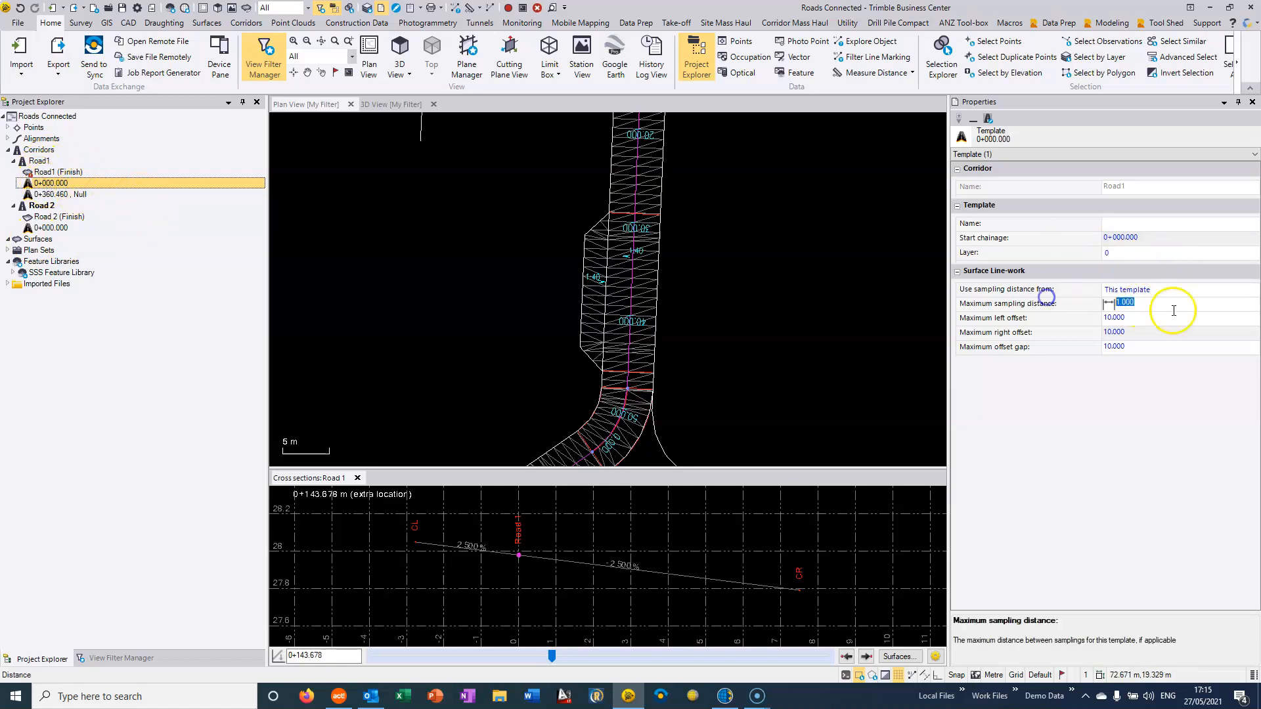
type("10")
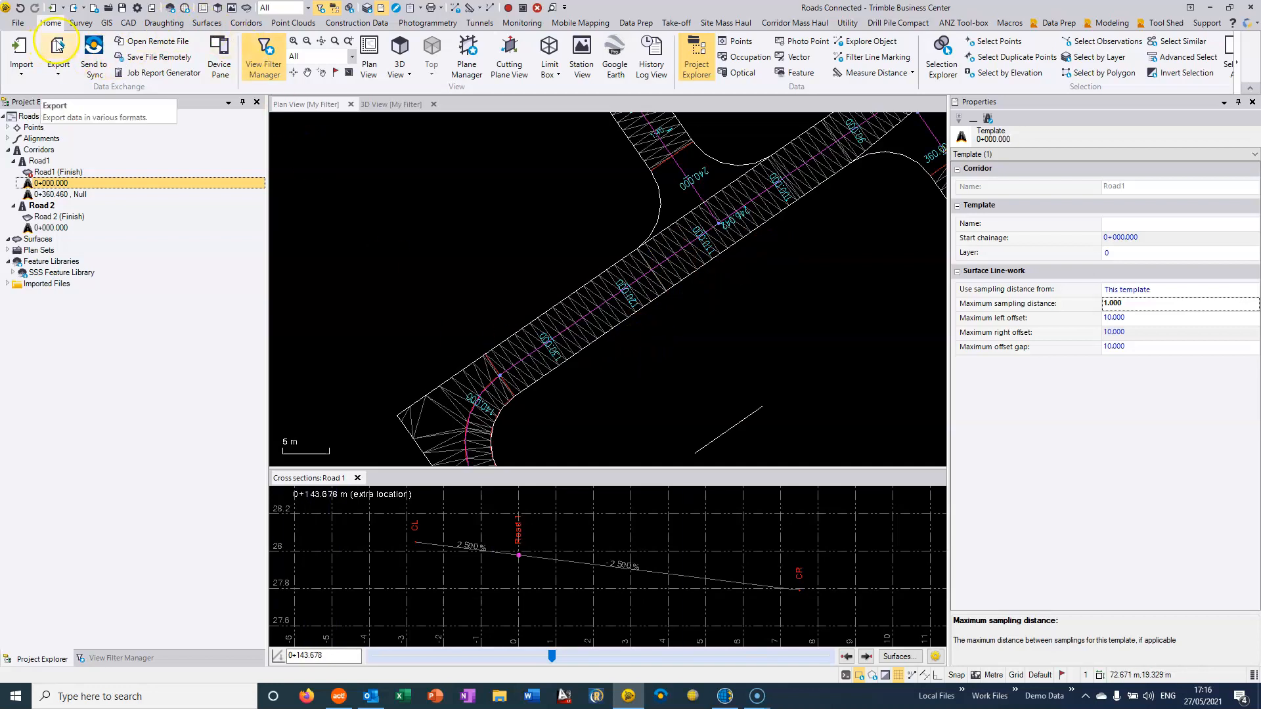
Step: Start the Export command for the corridor data
left_click(57, 54)
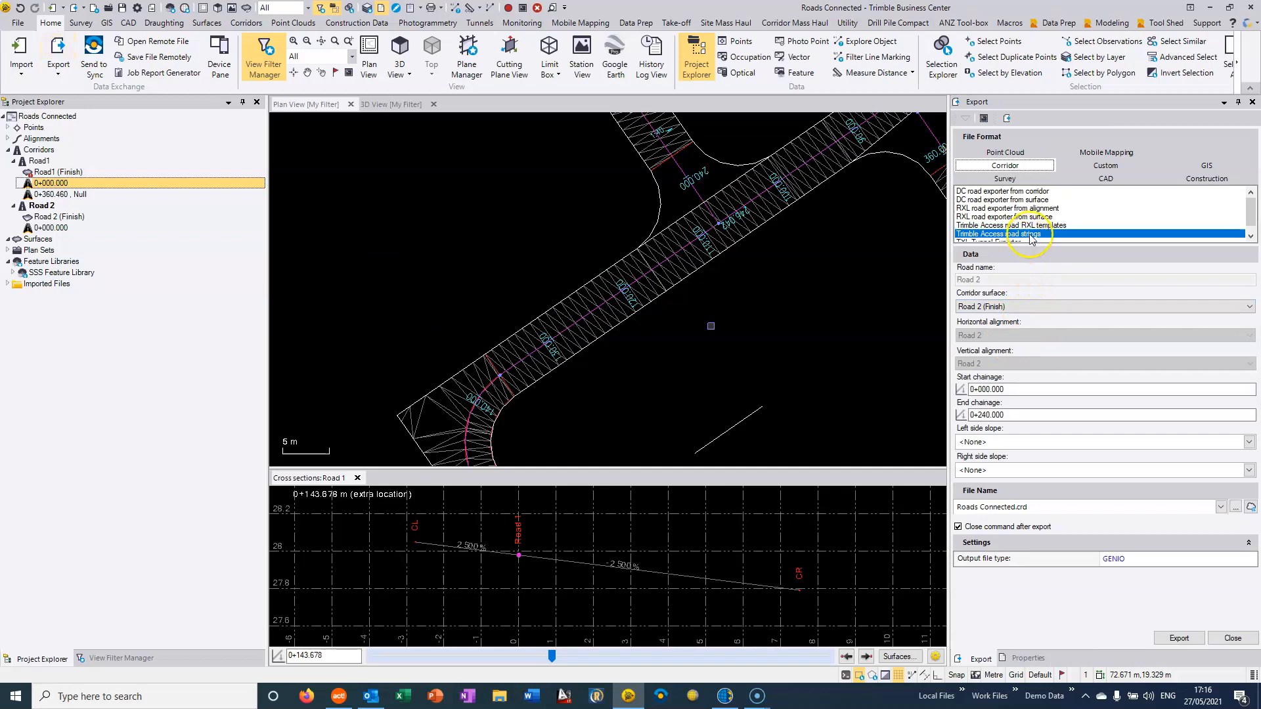
mouse_move(1034, 238)
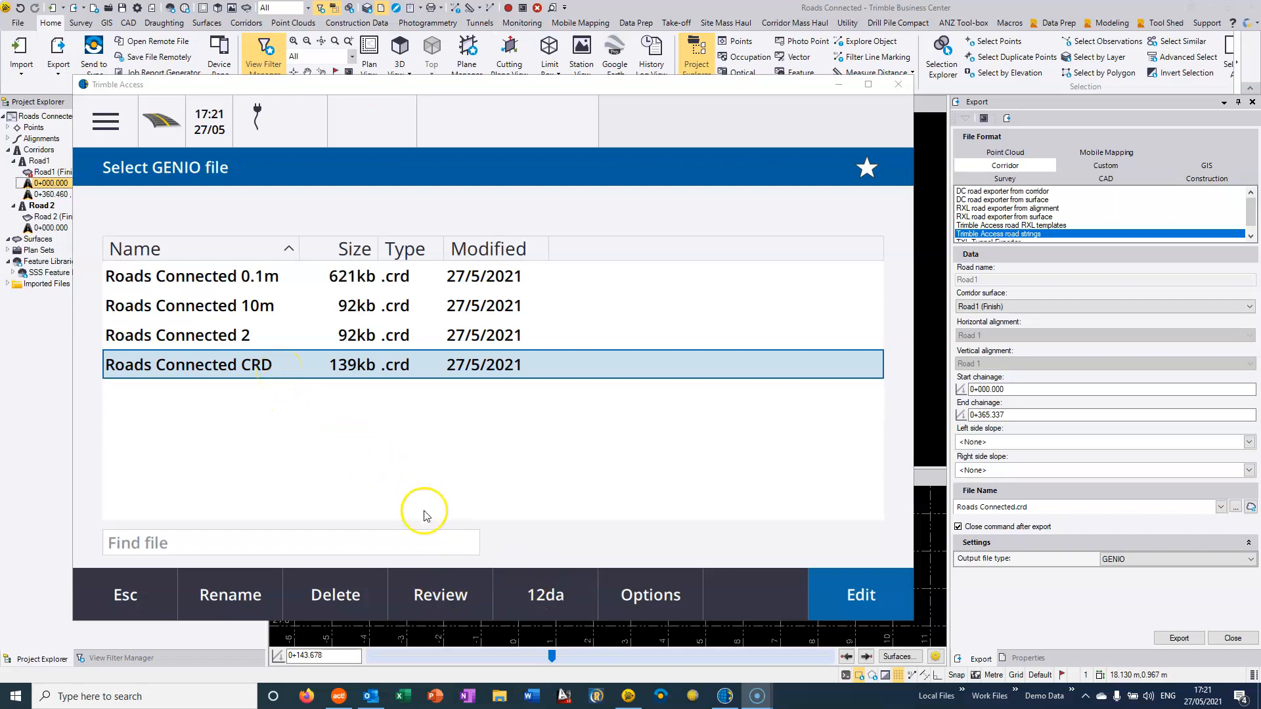
Step: Review the Roads Connected CRD road, zoom to its start and switch to string selection
left_click(859, 594)
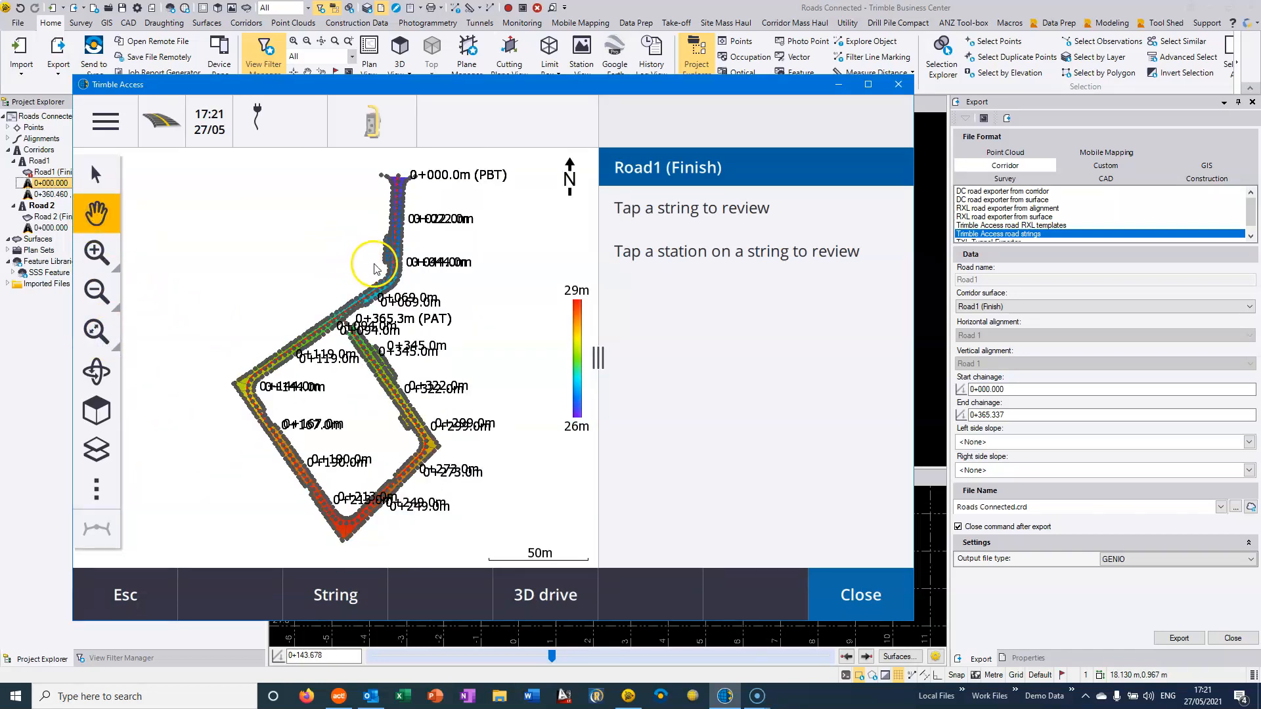
left_click(95, 251)
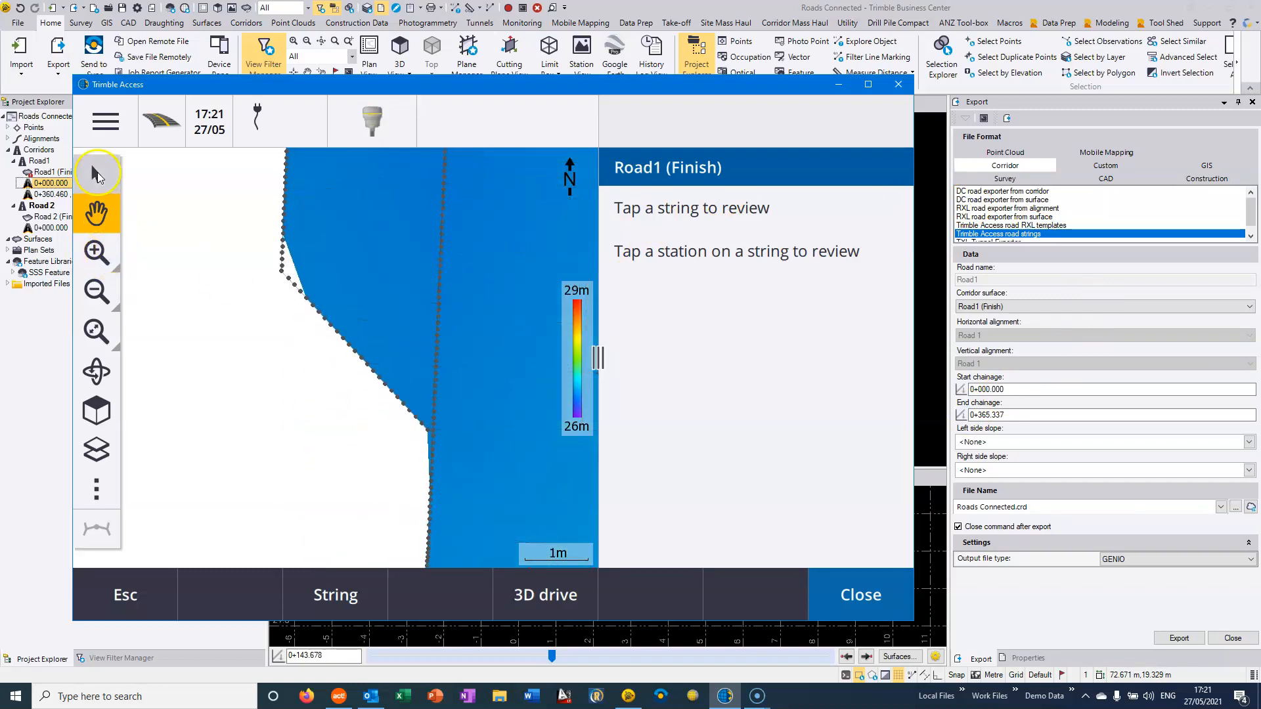
left_click(281, 270)
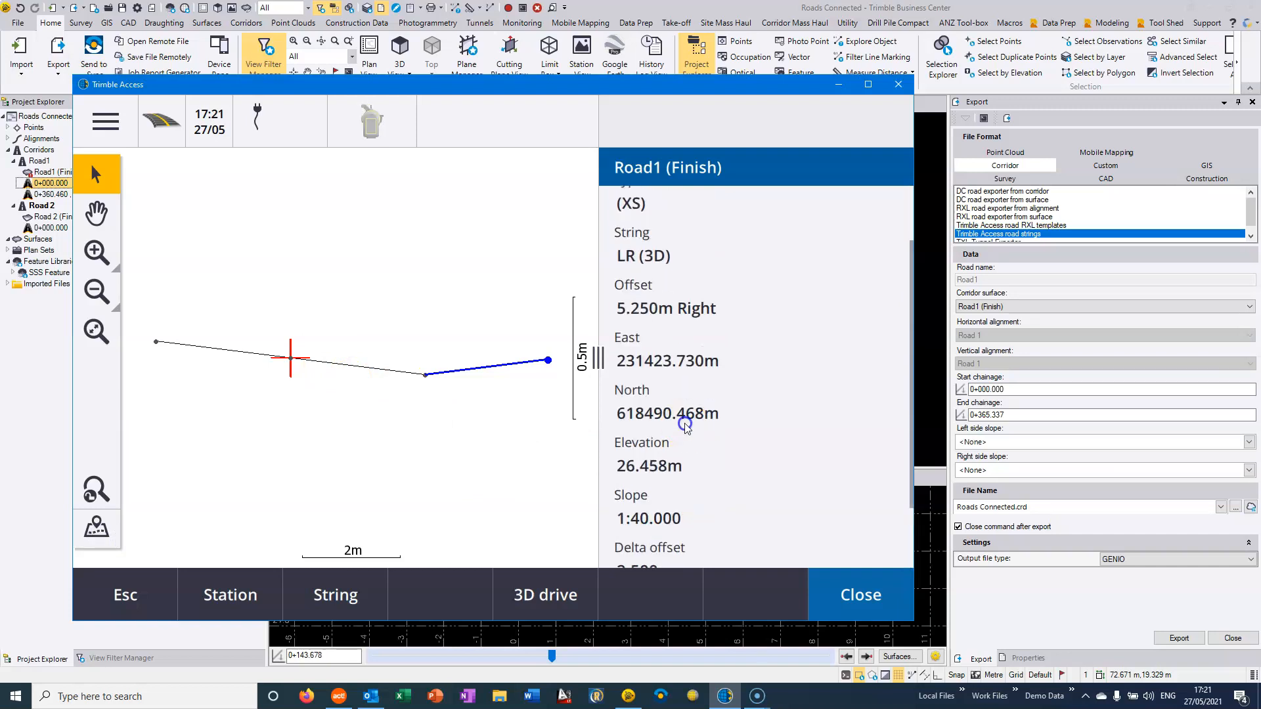
Step: Scroll the CR string details (station 0+143.646m, 7.511m right) and return to Trimble Business Center
scroll("down", 3)
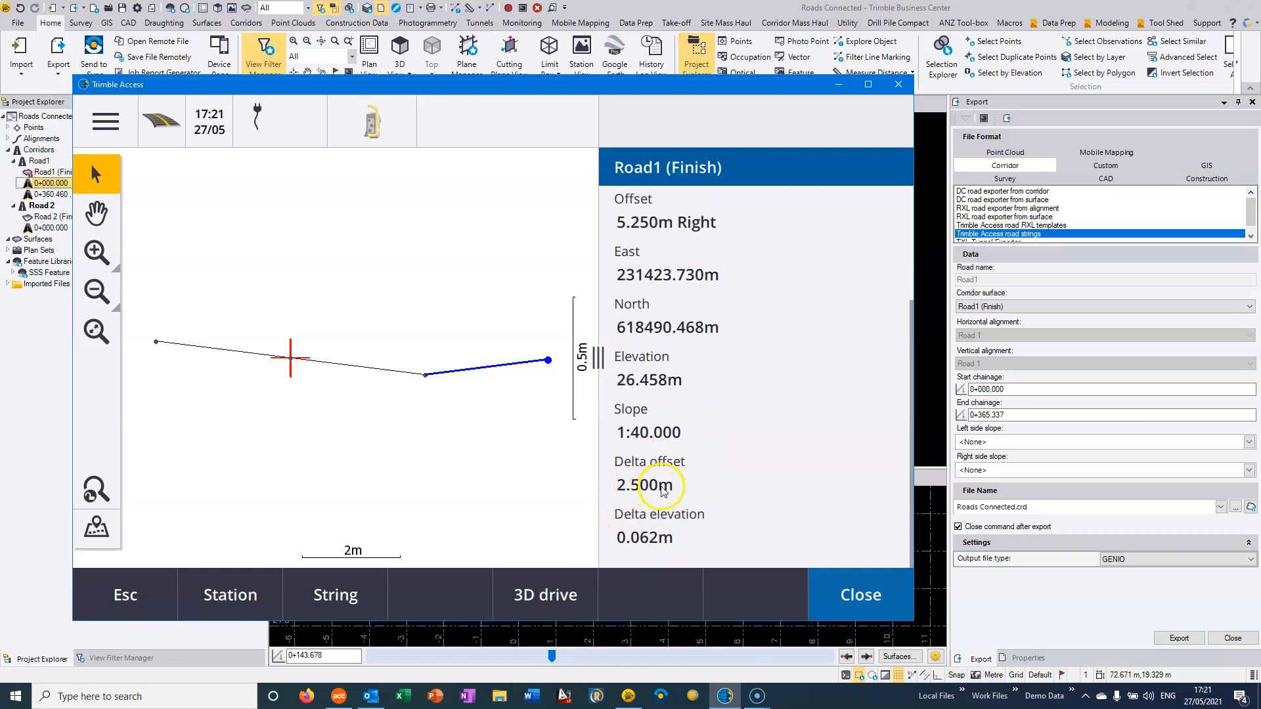
mouse_move(389, 383)
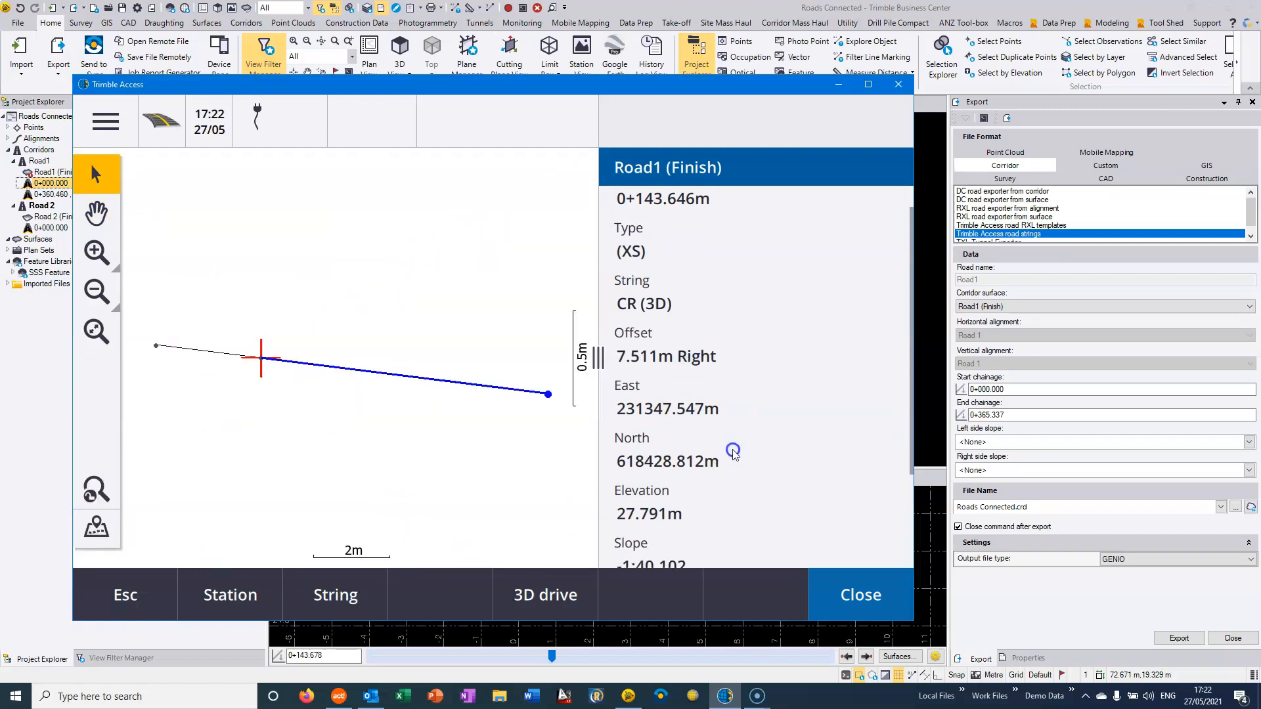
scroll("down", 3)
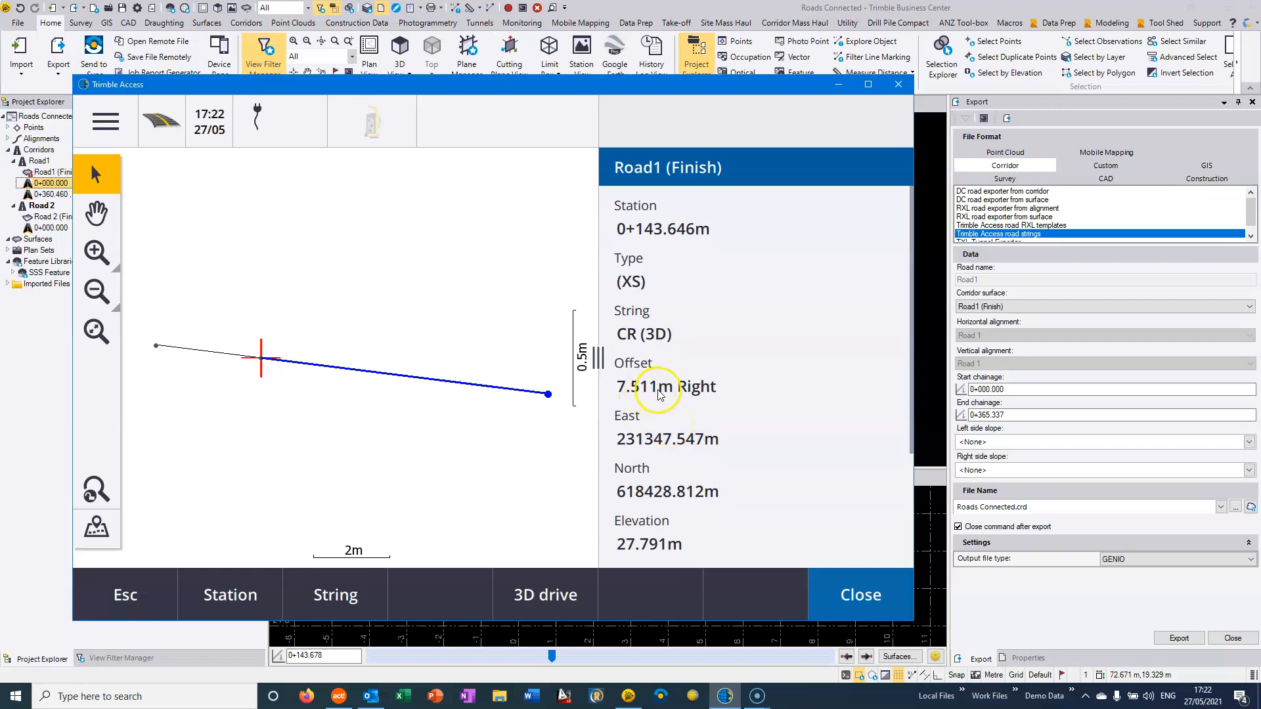
mouse_move(349, 405)
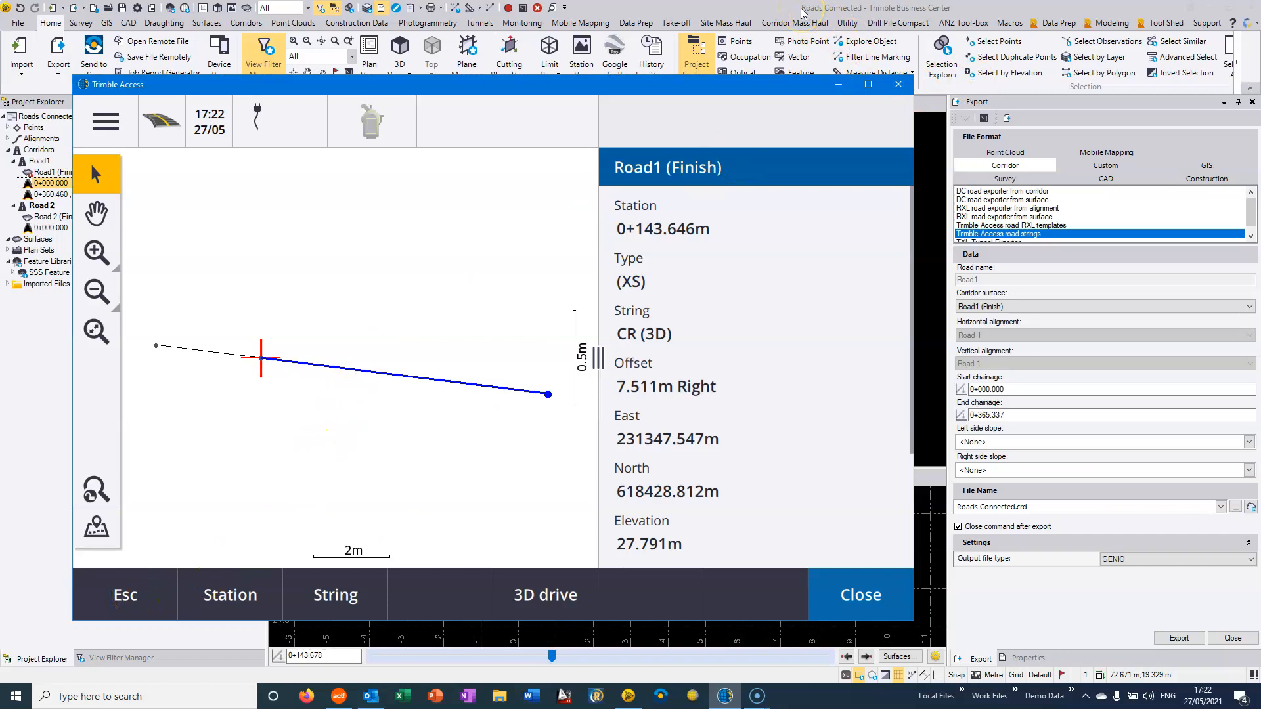
left_click(859, 595)
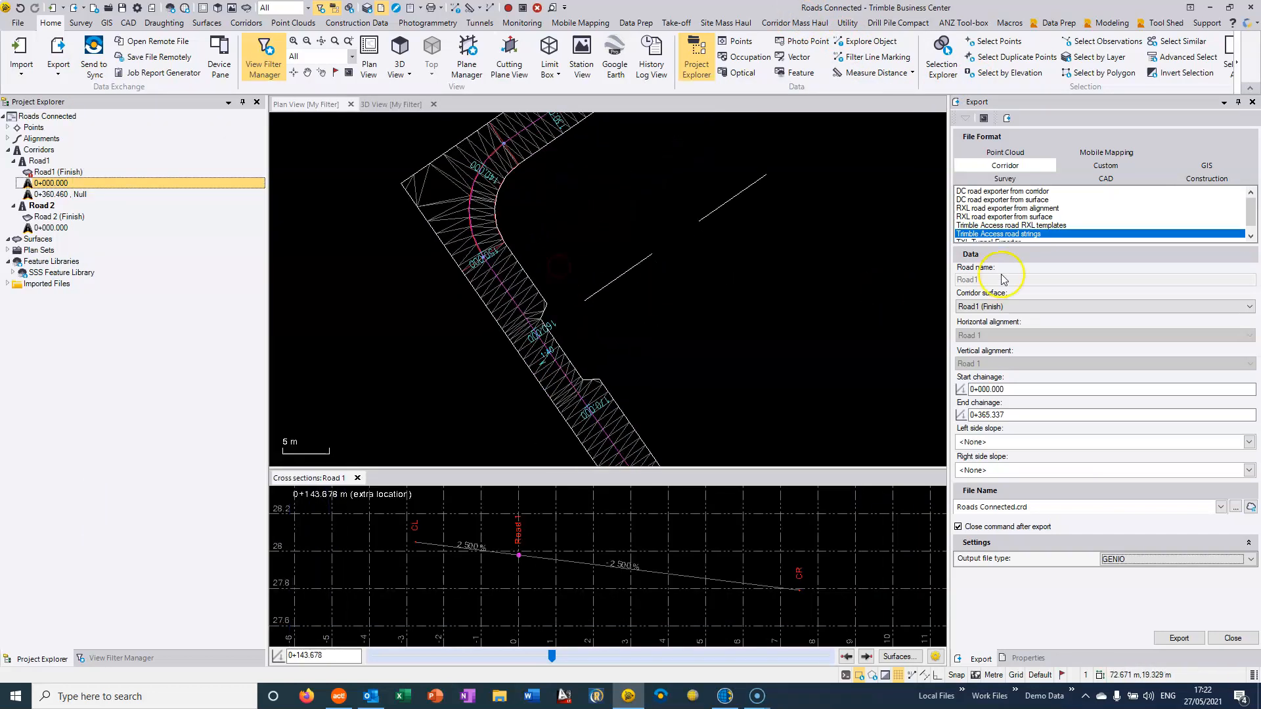
Step: Compare the RXL road exporter from surface format, then settle on Trimble Access road RXL templates
left_click(1011, 224)
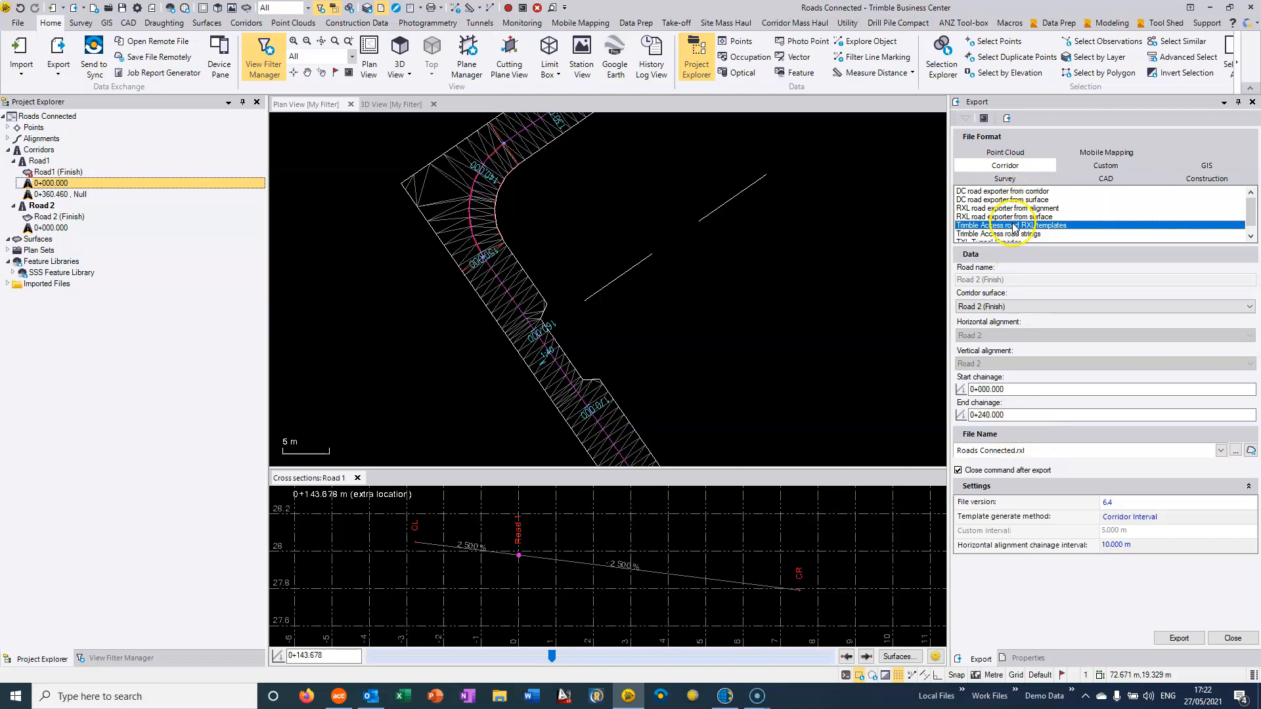
left_click(1006, 217)
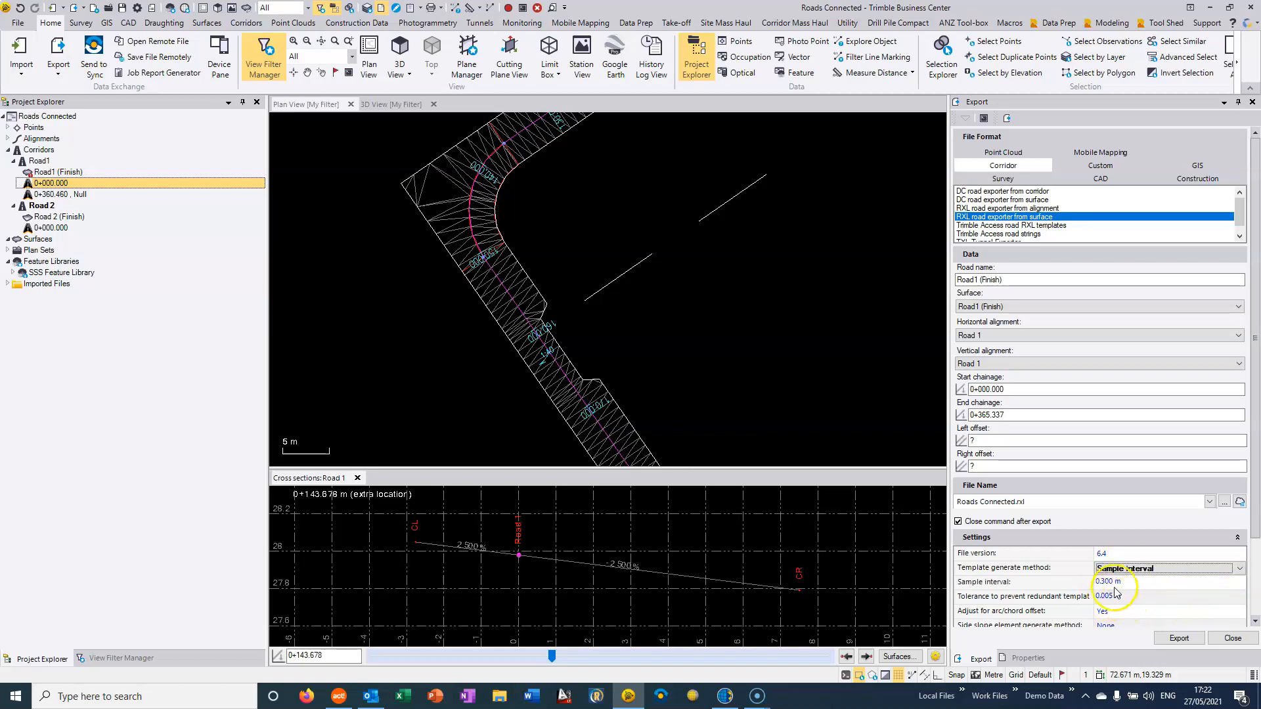
left_click(1012, 225)
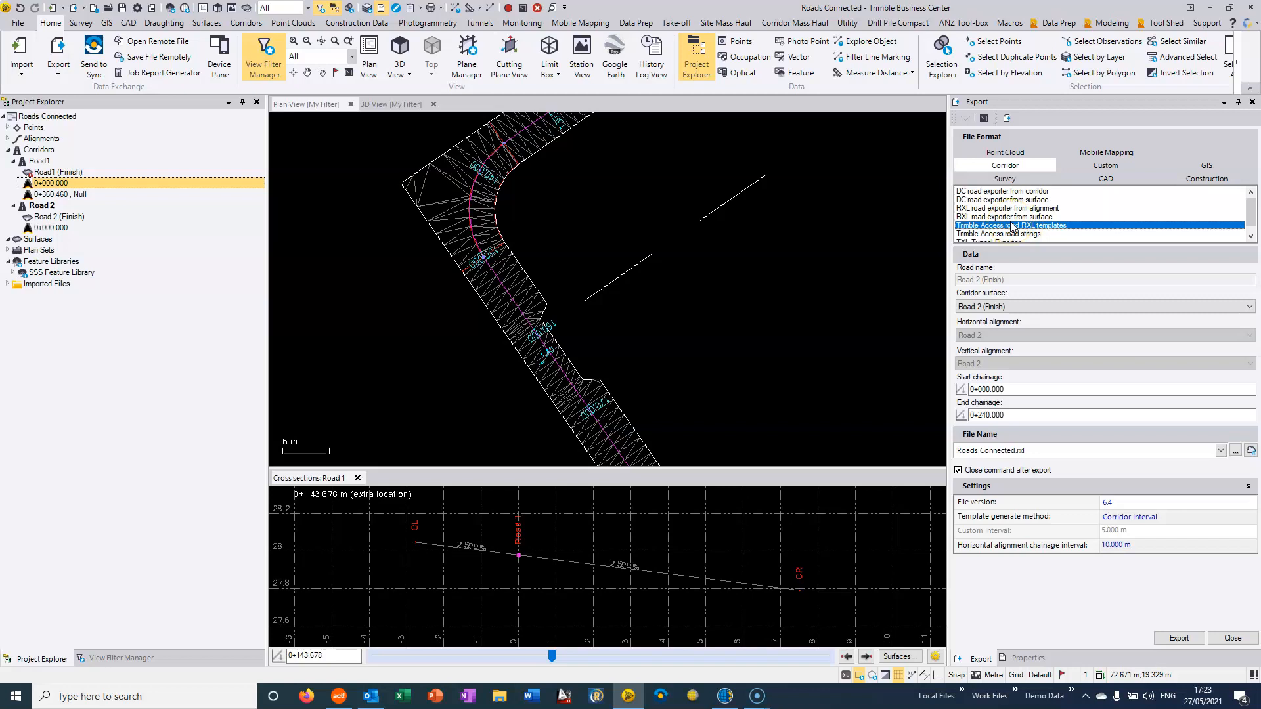
Step: Export Road1 (Finish) RXL templates using a custom 0.1 m generation interval
left_click(1248, 306)
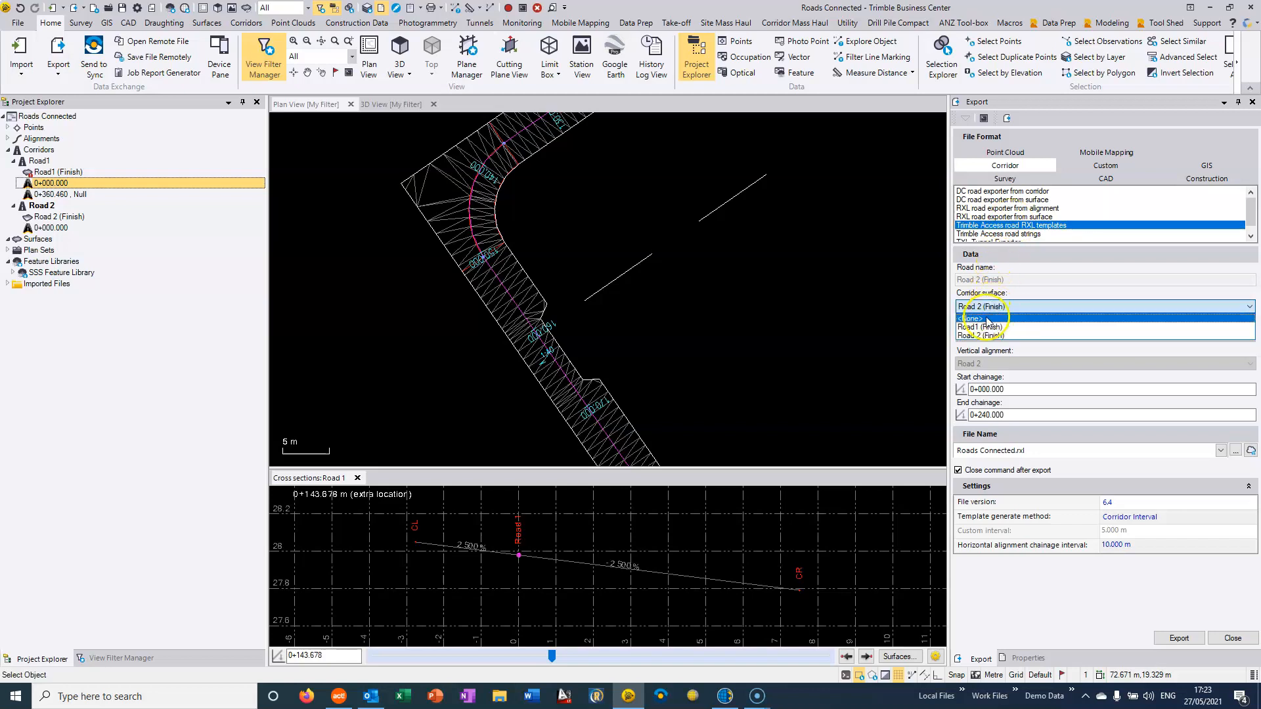
left_click(983, 327)
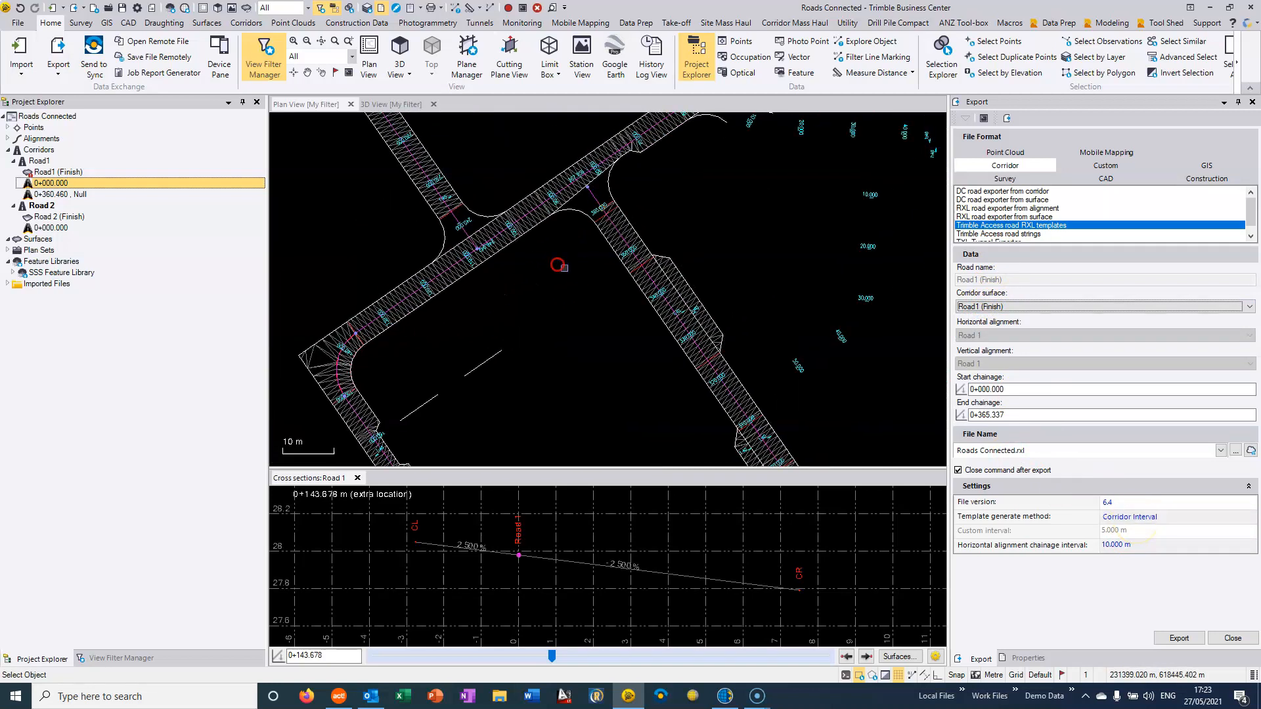
left_click(1129, 517)
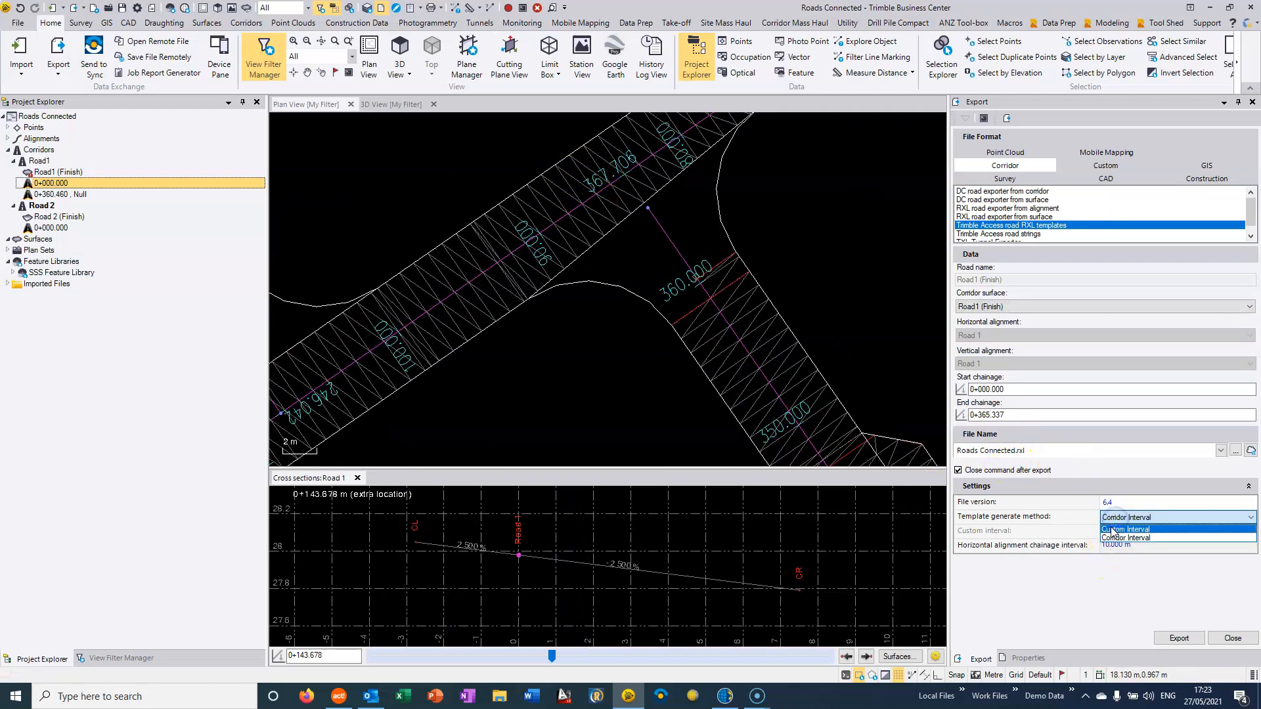
left_click(1125, 530)
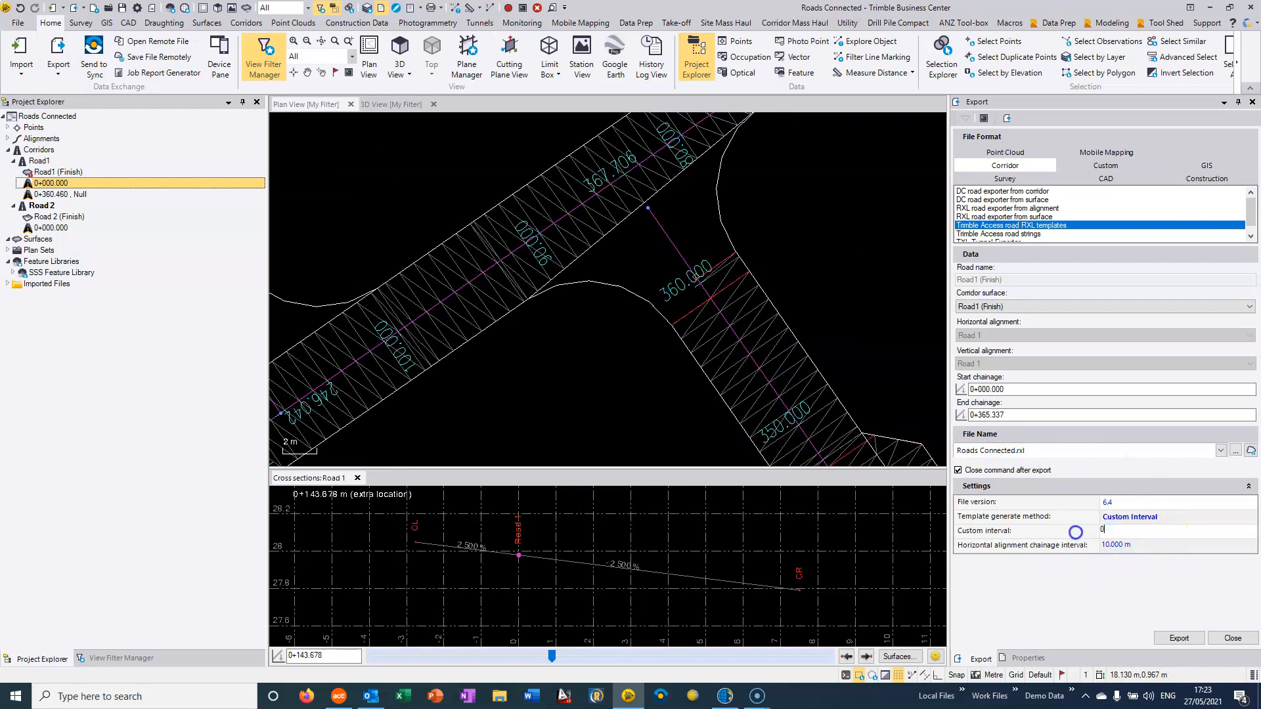
type("0.100 m")
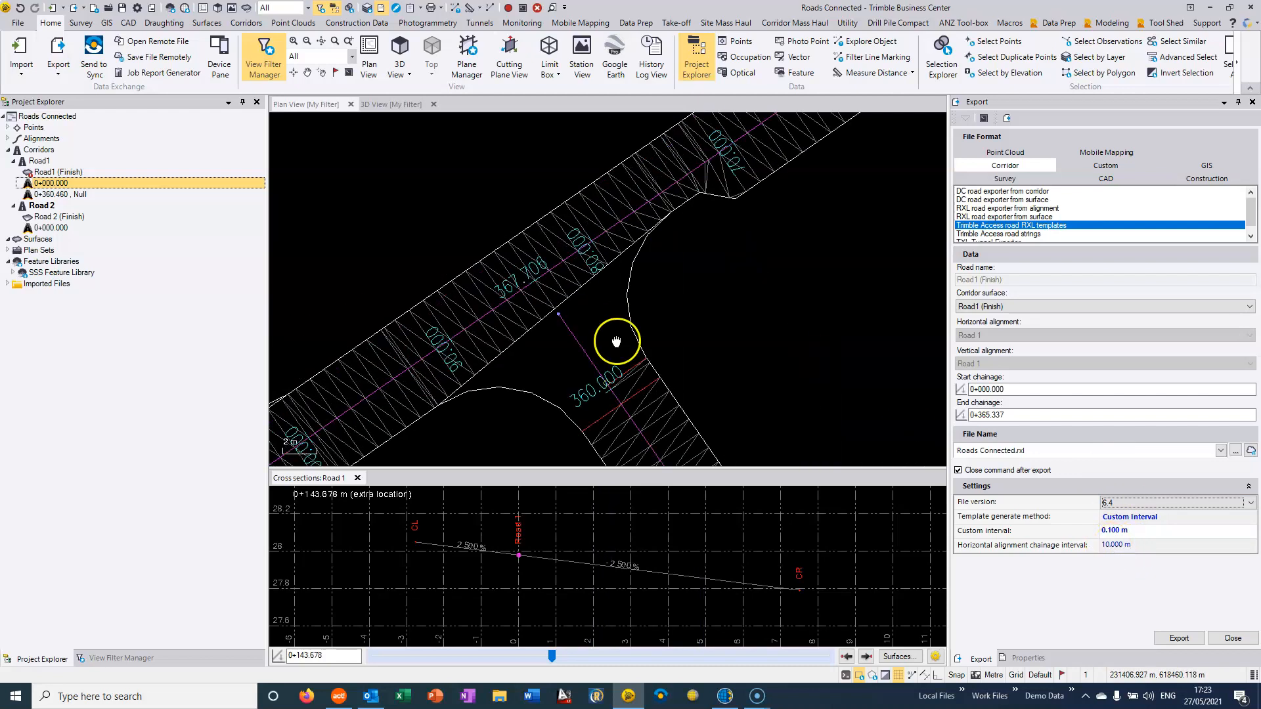
left_click_drag(617, 341, 690, 297)
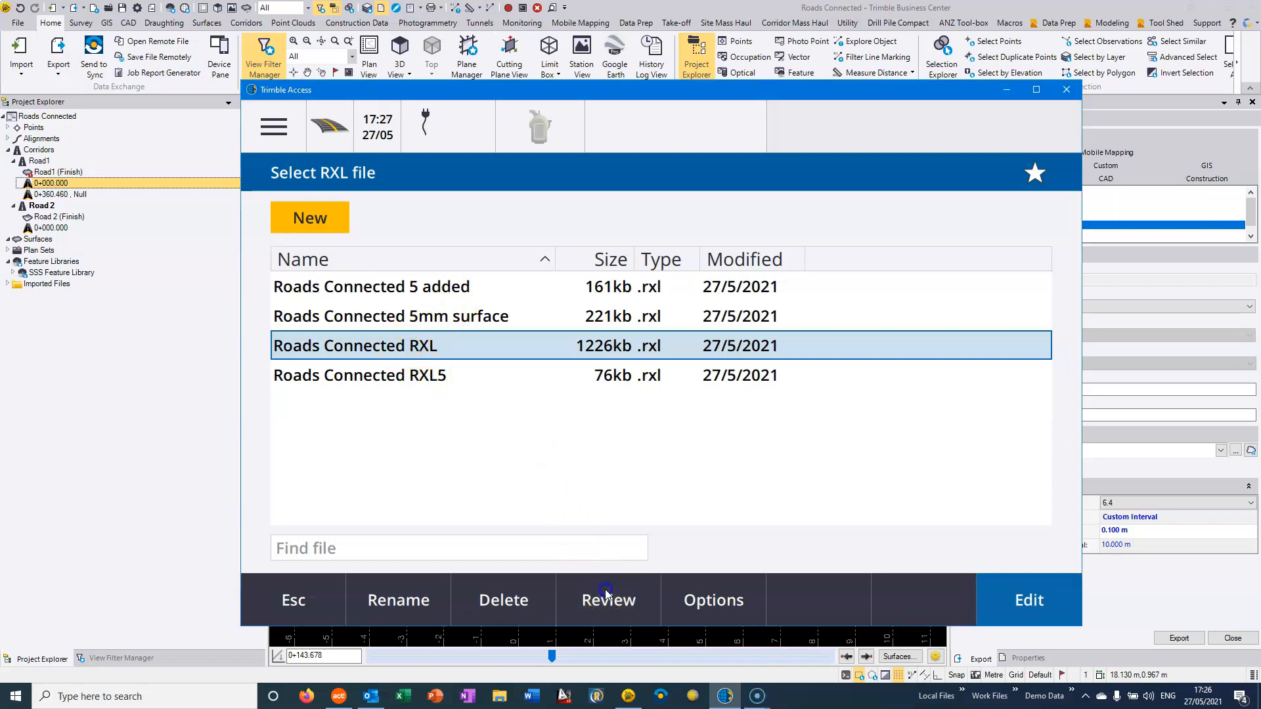
Step: Review Roads Connected RXL and zoom closely into Road1 (Finish) around its bend
left_click(607, 600)
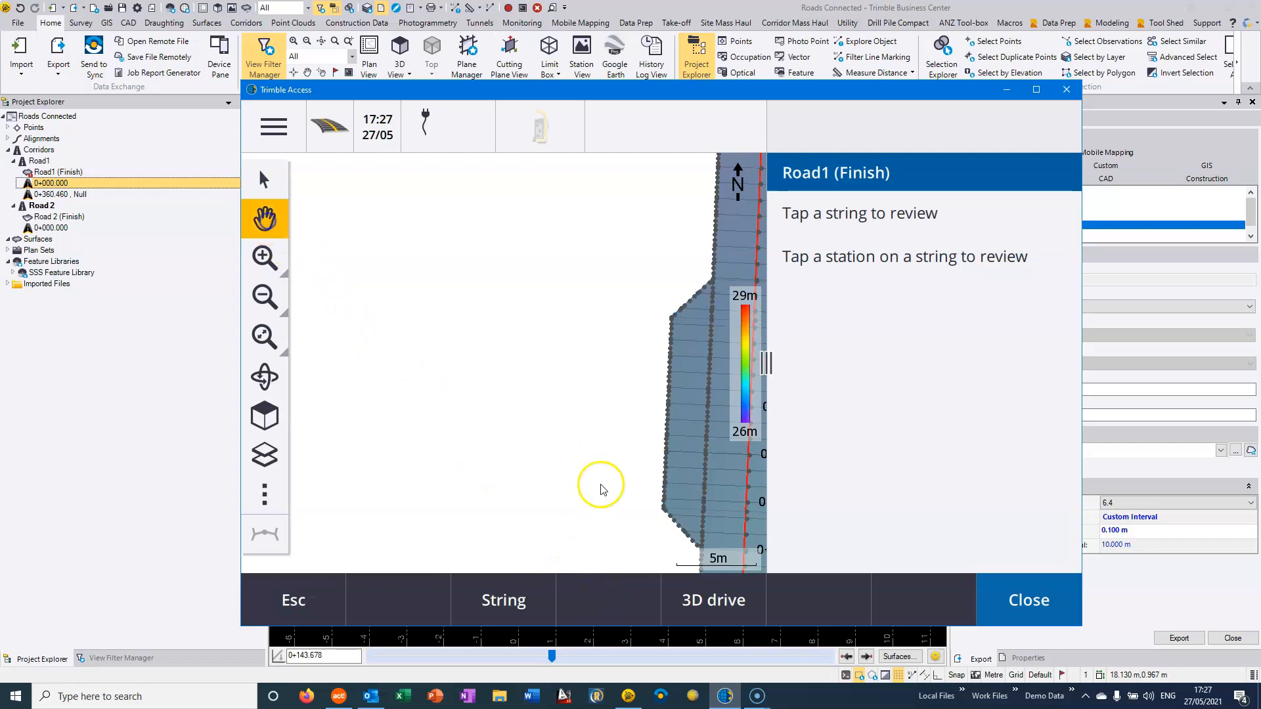
left_click(264, 256)
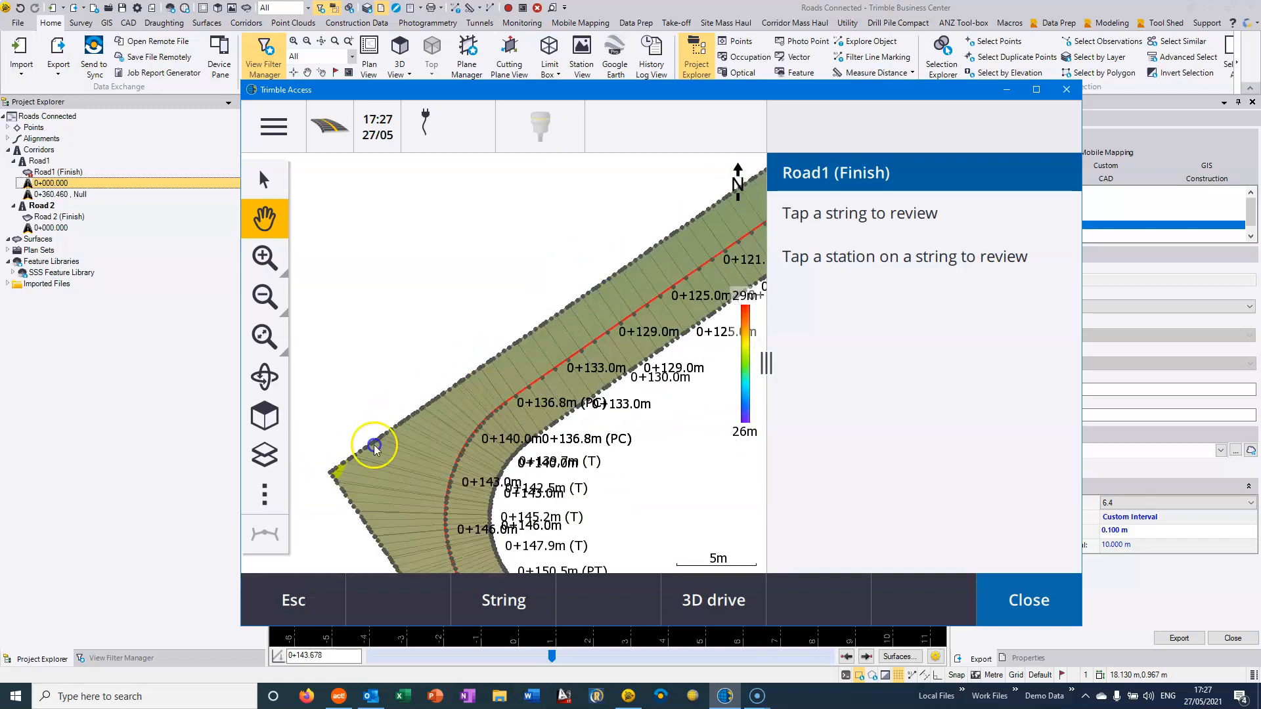
left_click(264, 257)
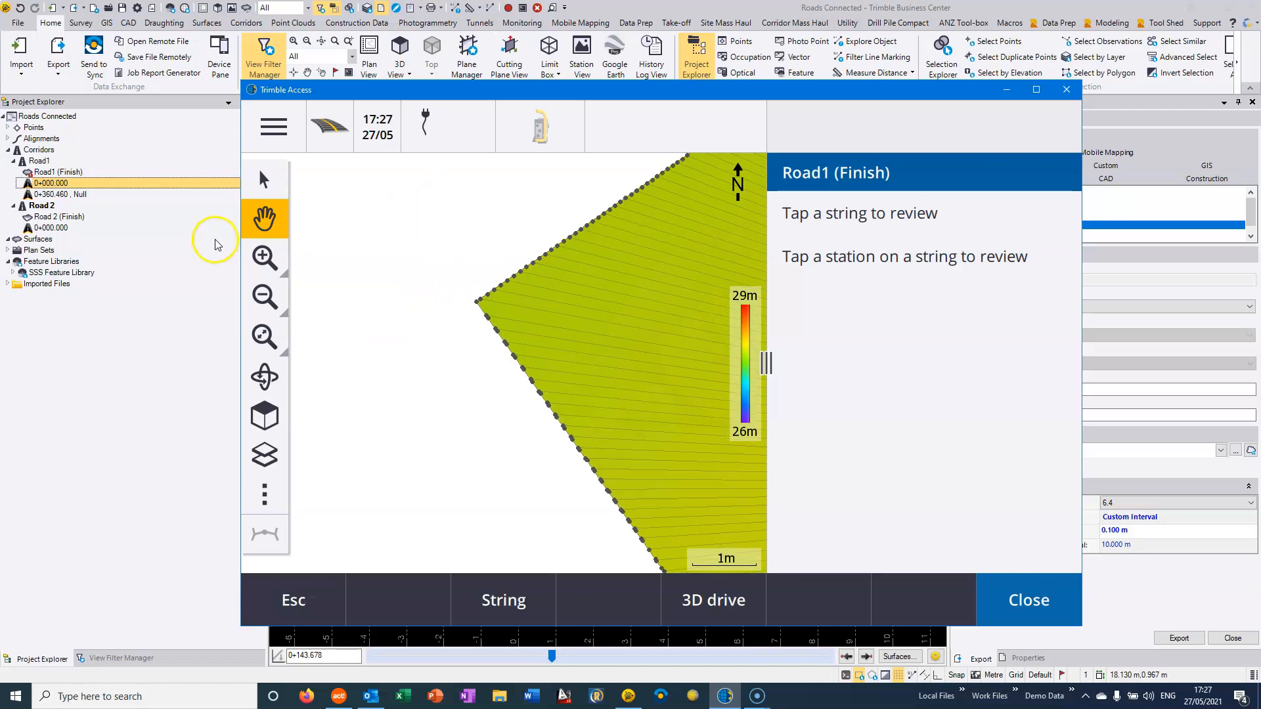
left_click(273, 126)
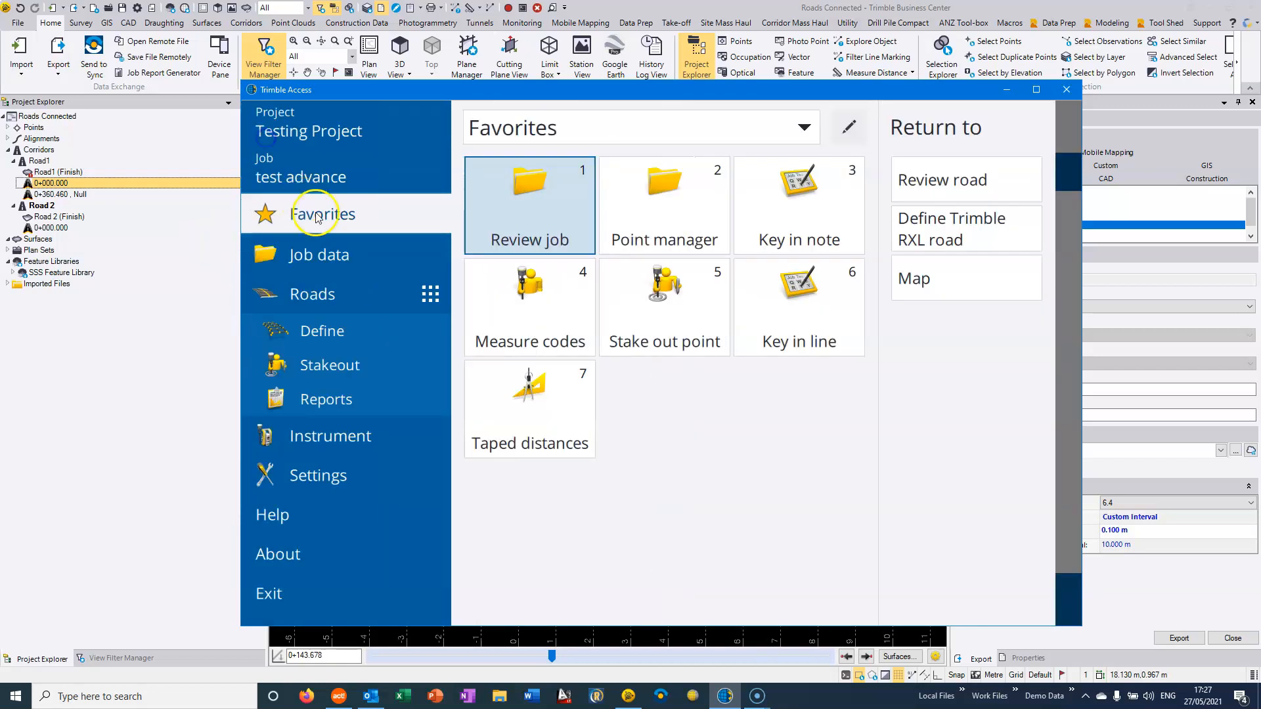
Step: Go to Roads > Define > Trimble RXL road and select Roads Connected RXL5
left_click(321, 331)
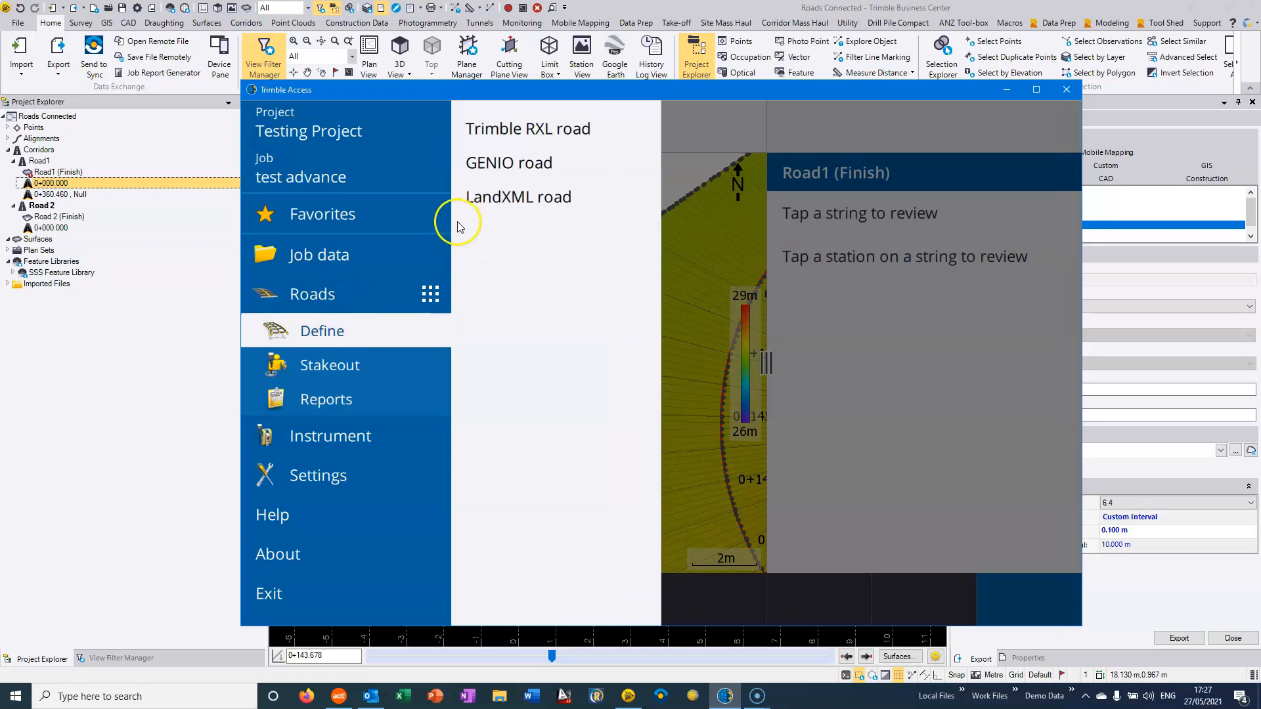
left_click(528, 129)
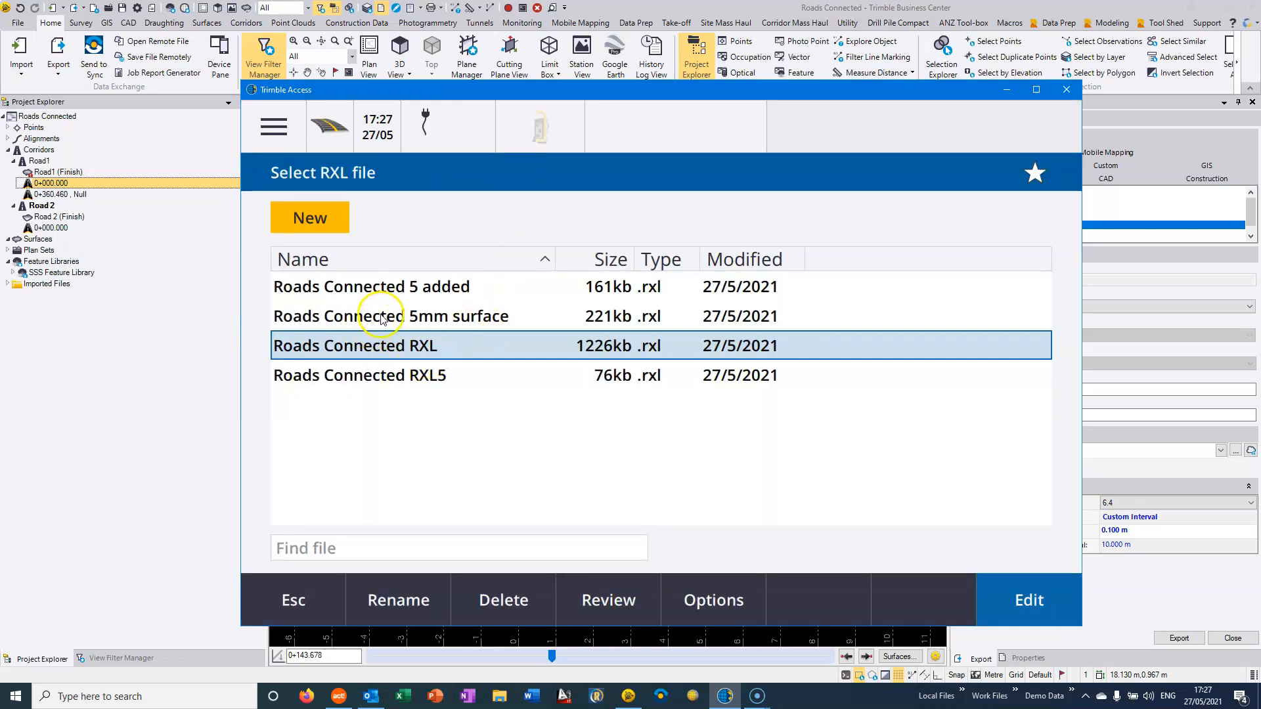
left_click(360, 375)
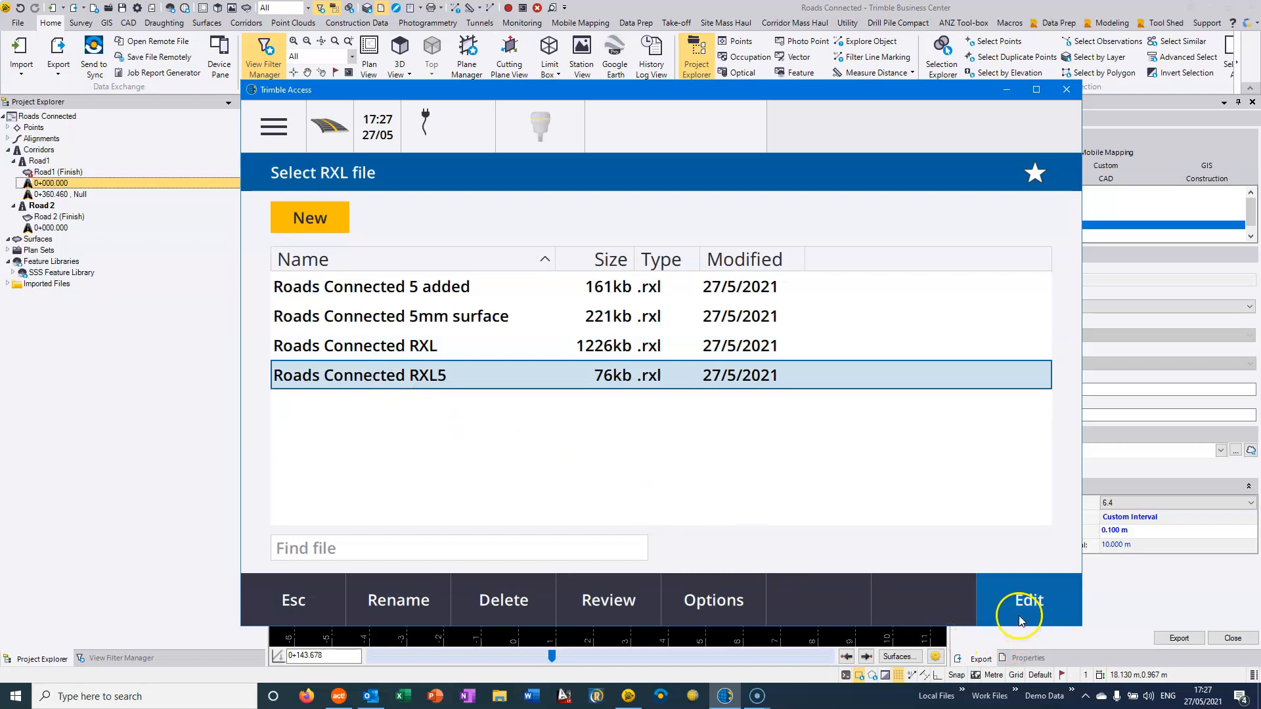
Step: Attempt to edit RXL5 and dismiss the road-in-review error
left_click(1027, 601)
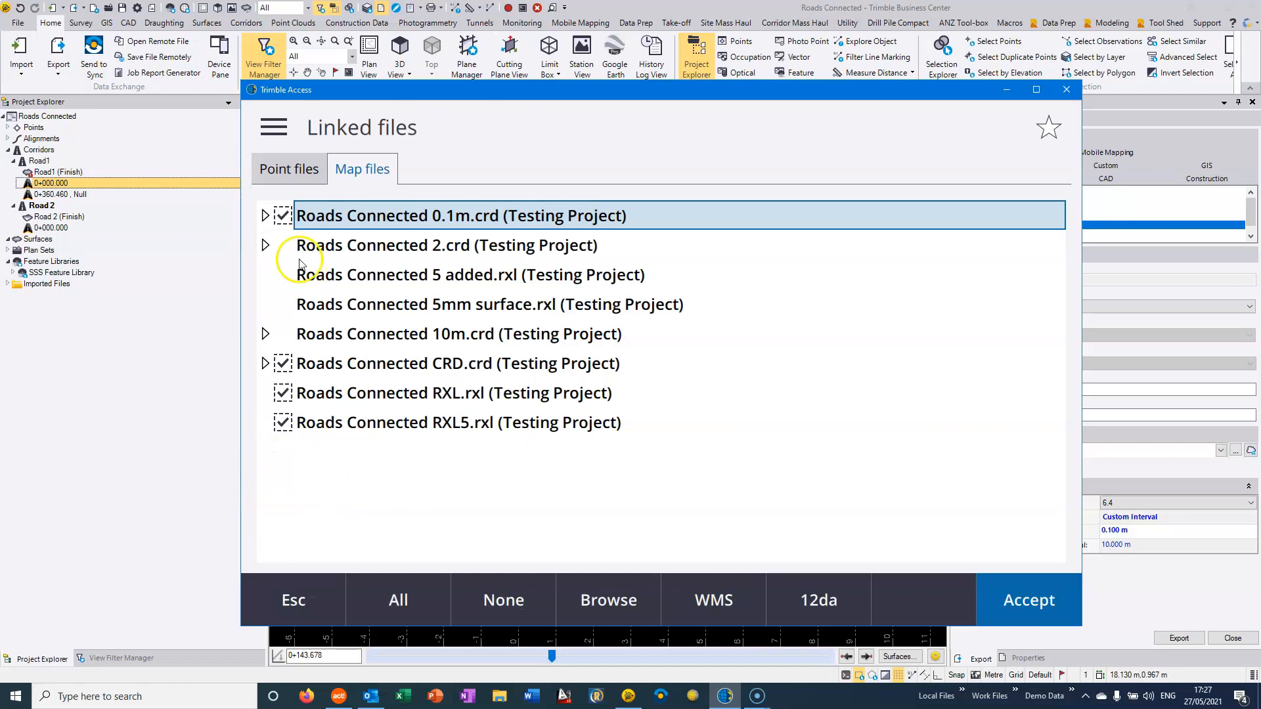
left_click(1027, 599)
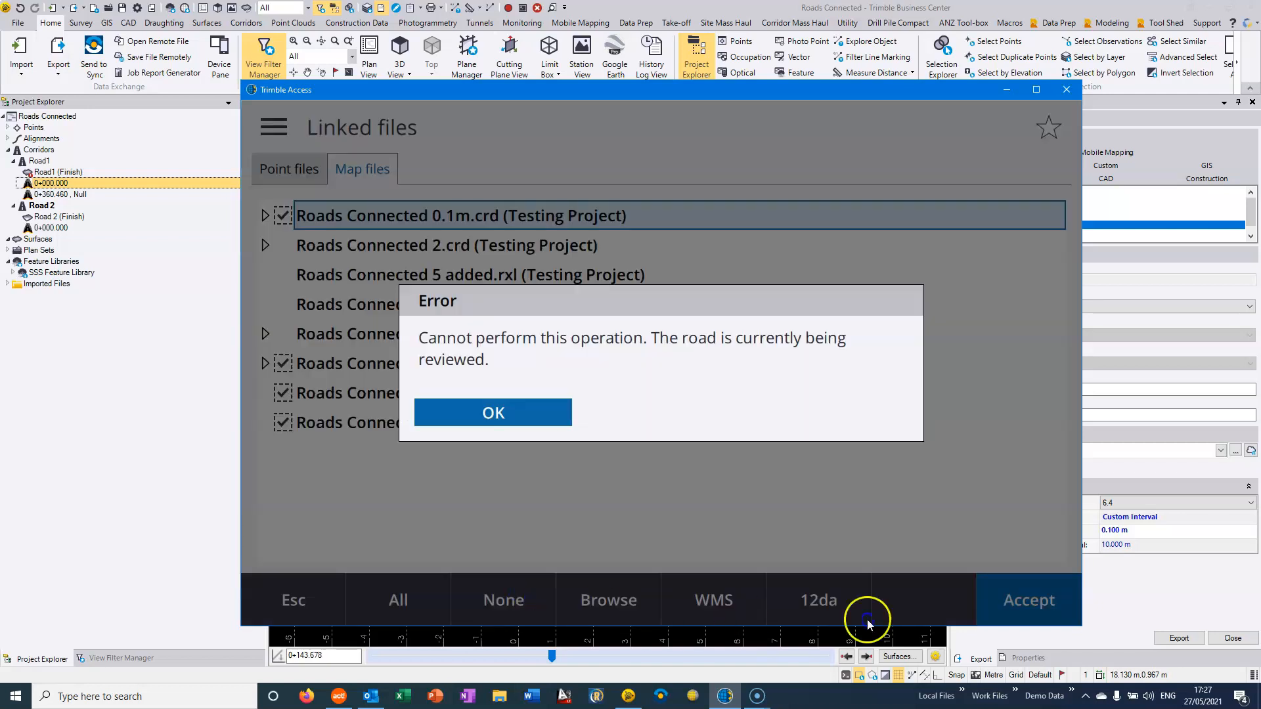
left_click(493, 413)
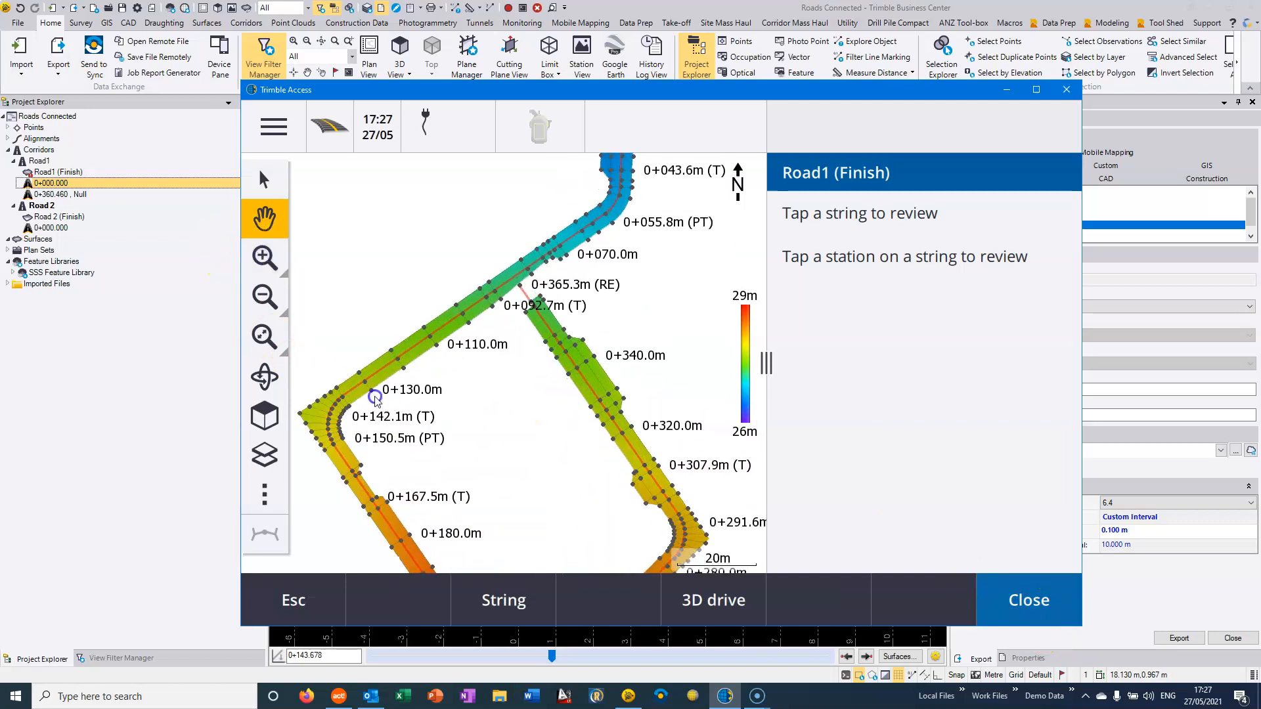
left_click(264, 258)
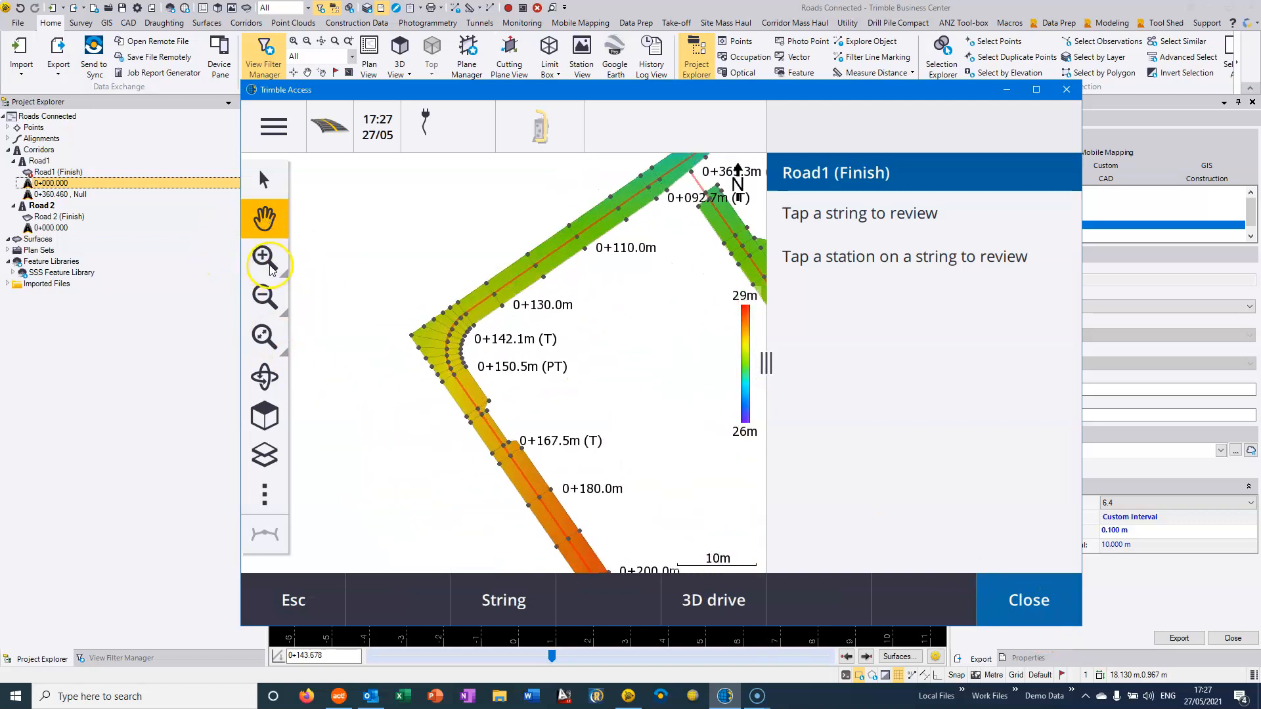
left_click(264, 257)
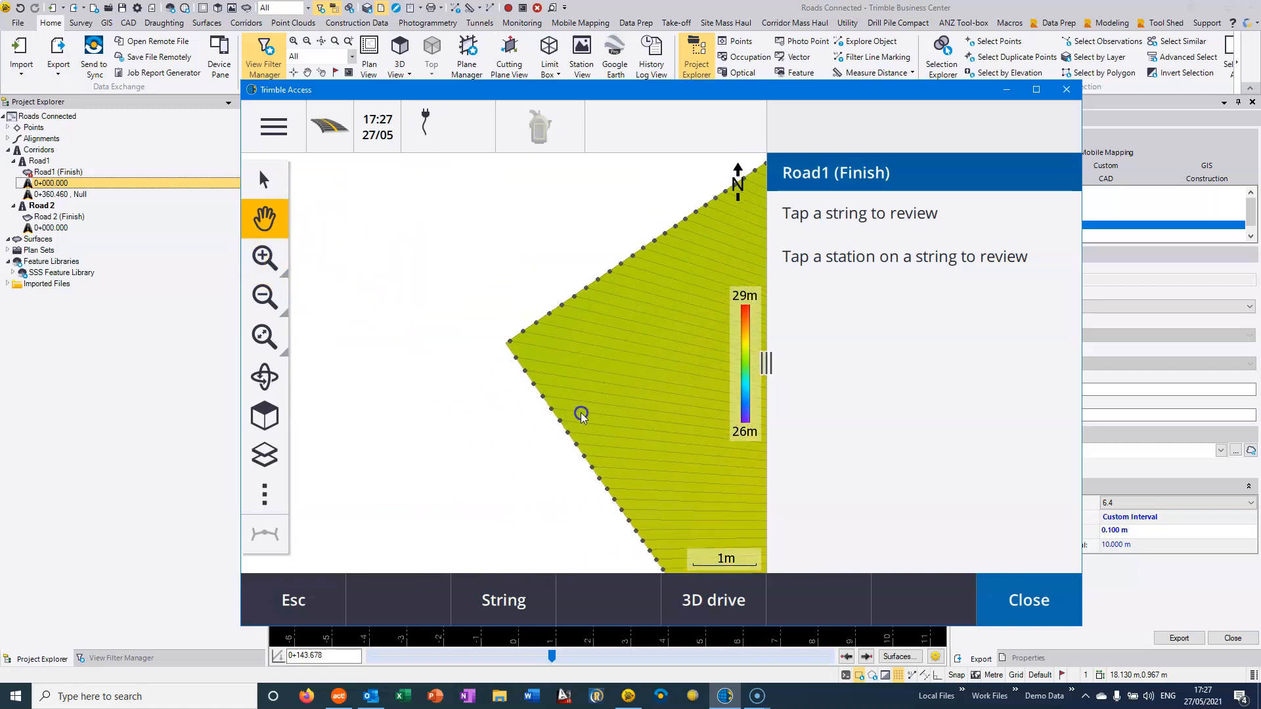
left_click(264, 256)
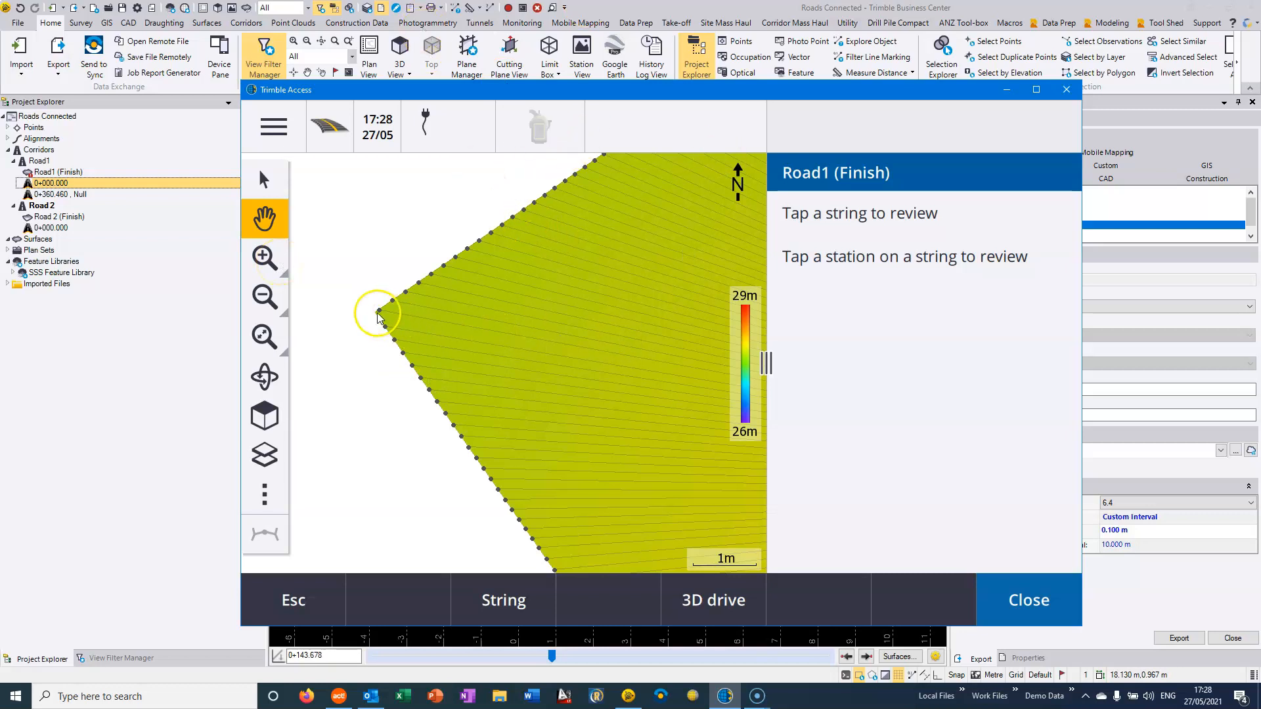
left_click(264, 298)
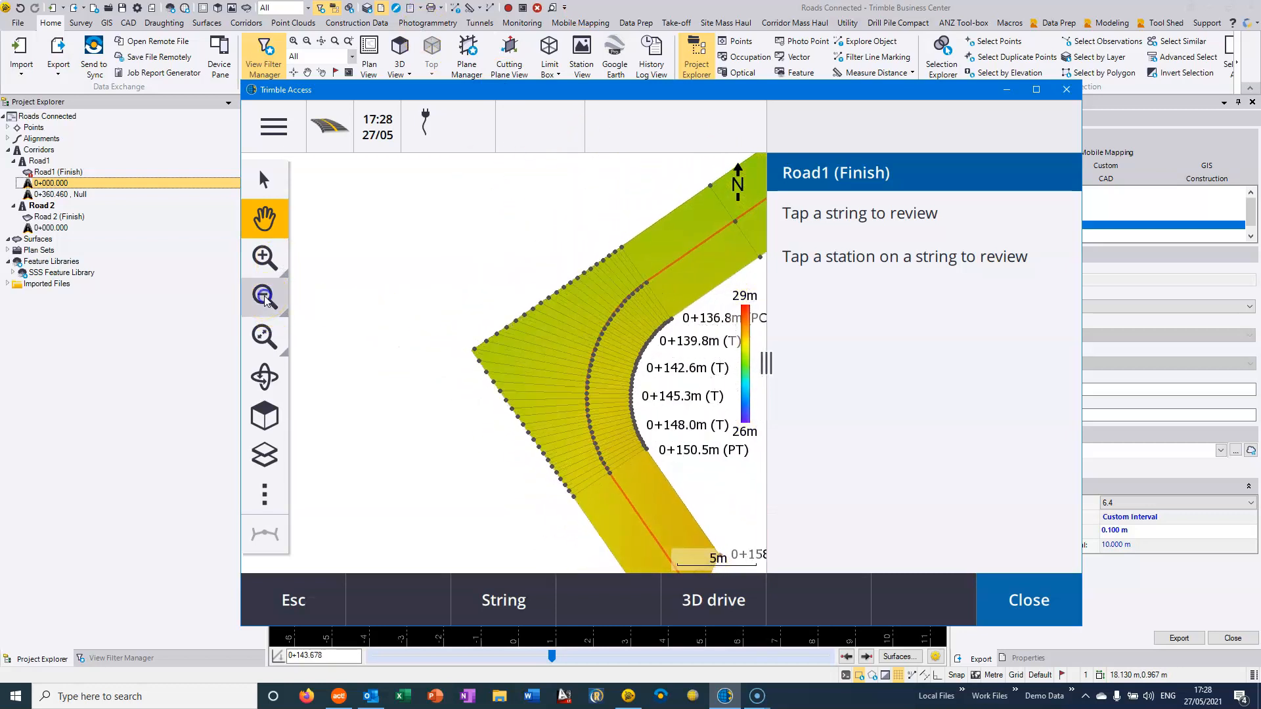
left_click(264, 298)
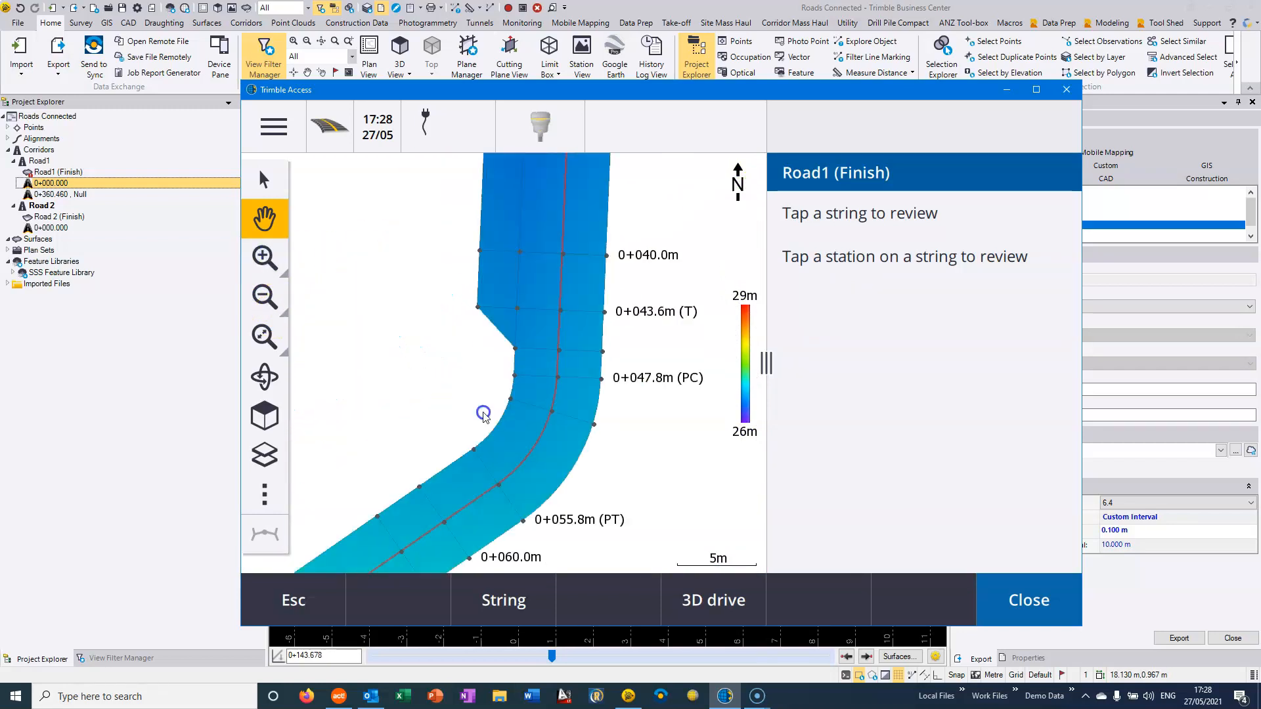
left_click(264, 256)
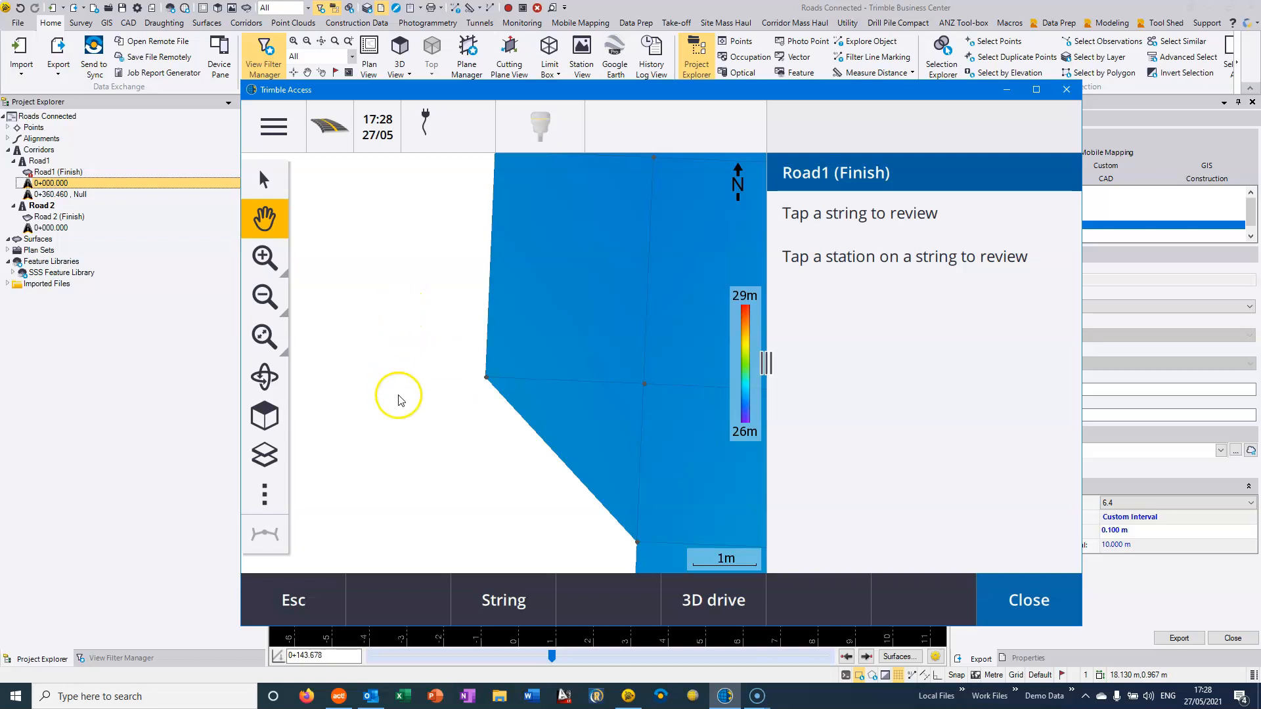
mouse_move(314, 581)
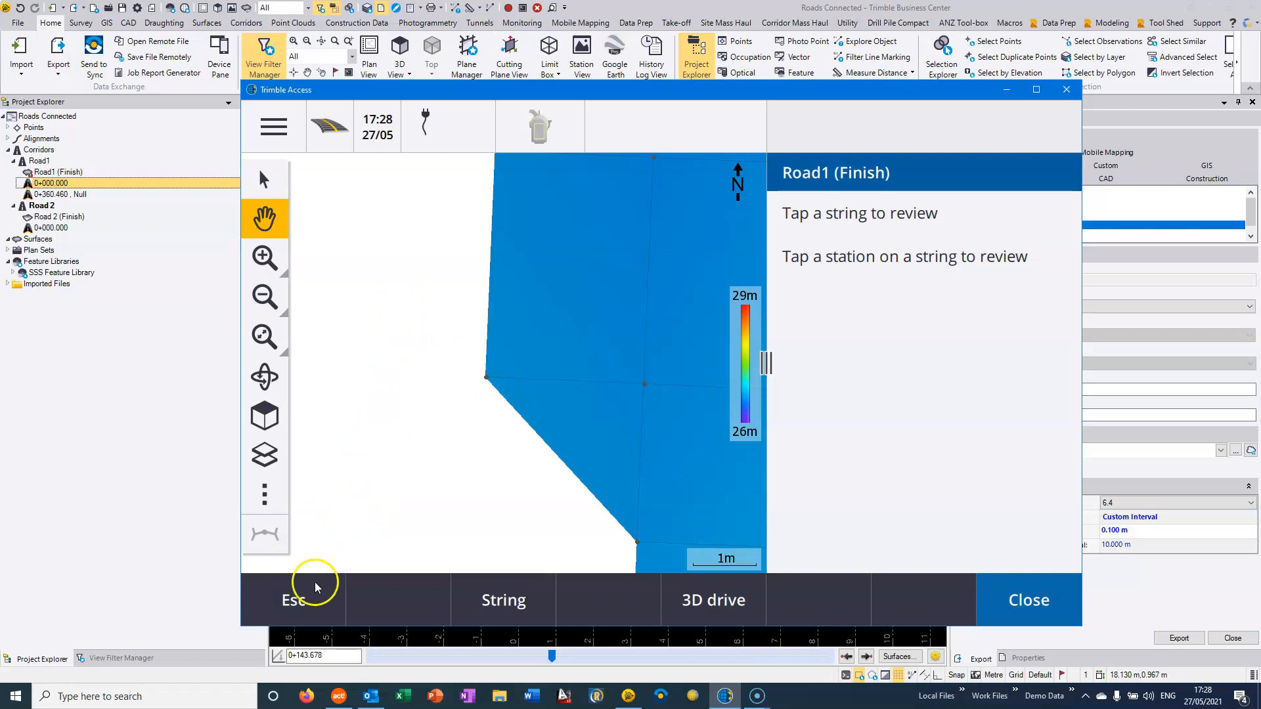